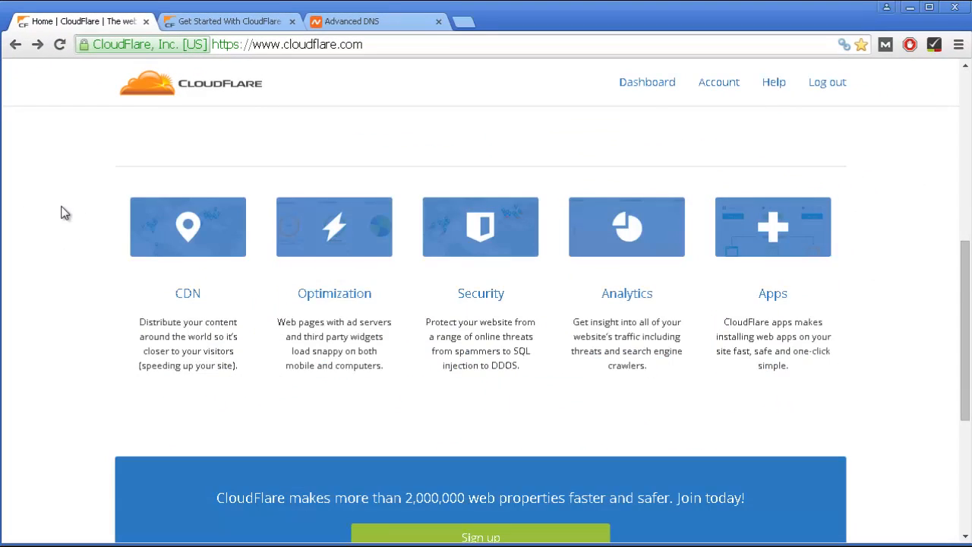
# Review the plans page comparing Free, Pro, Business and Enterprise features and prices
pyautogui.scroll(-3)
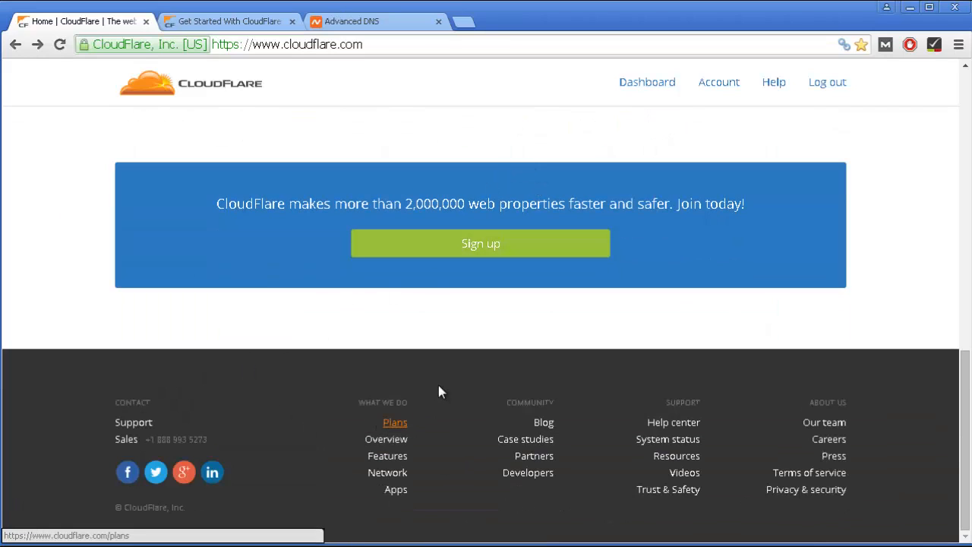
pyautogui.click(395, 422)
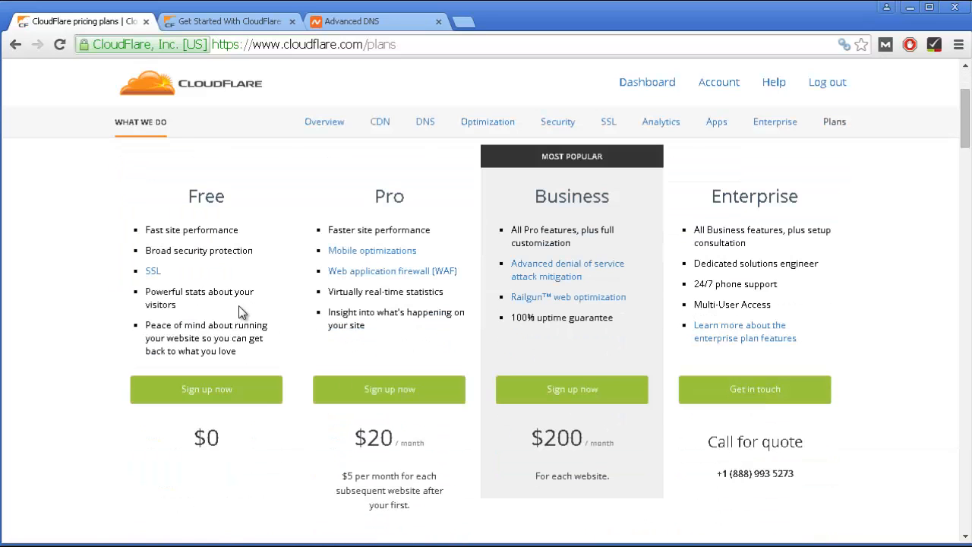
pyautogui.moveTo(570, 342)
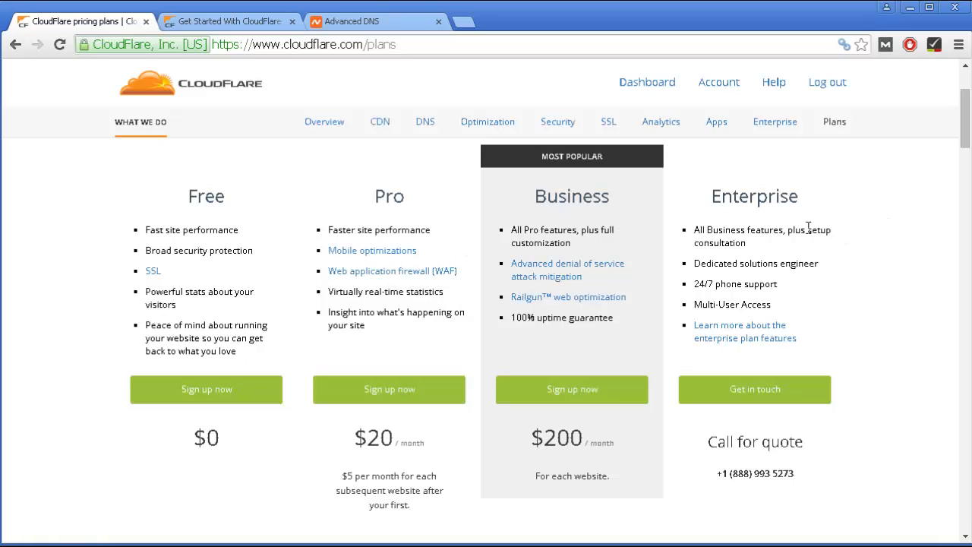
pyautogui.scroll(-3)
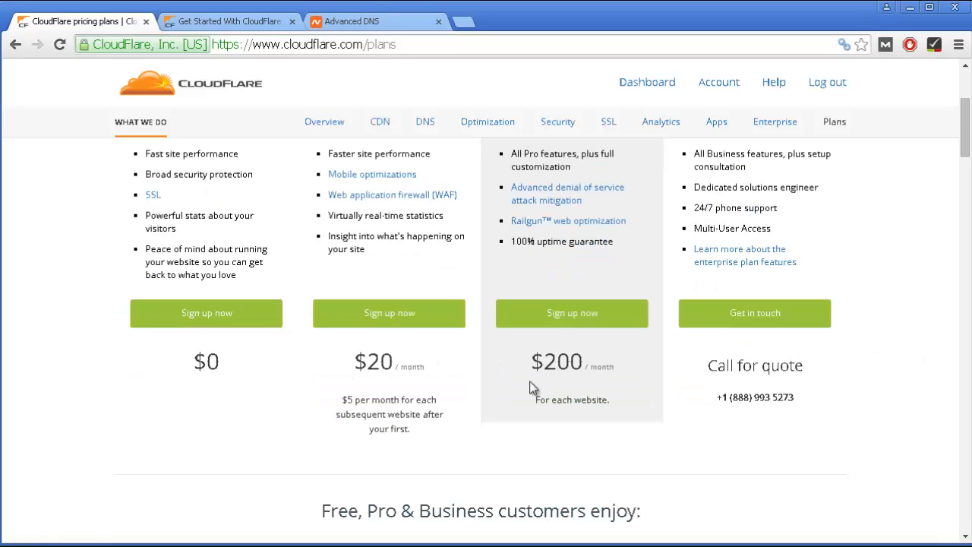
pyautogui.scroll(-3)
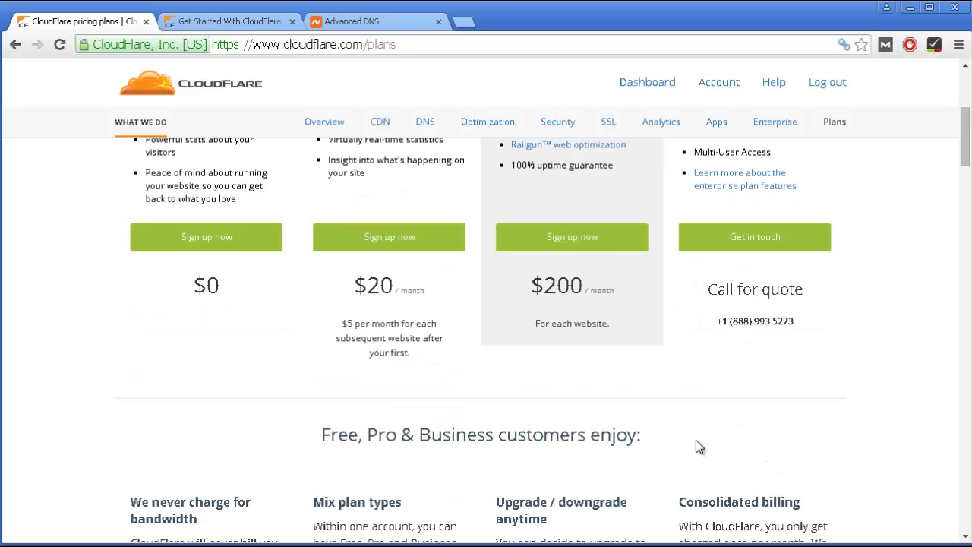
pyautogui.scroll(-3)
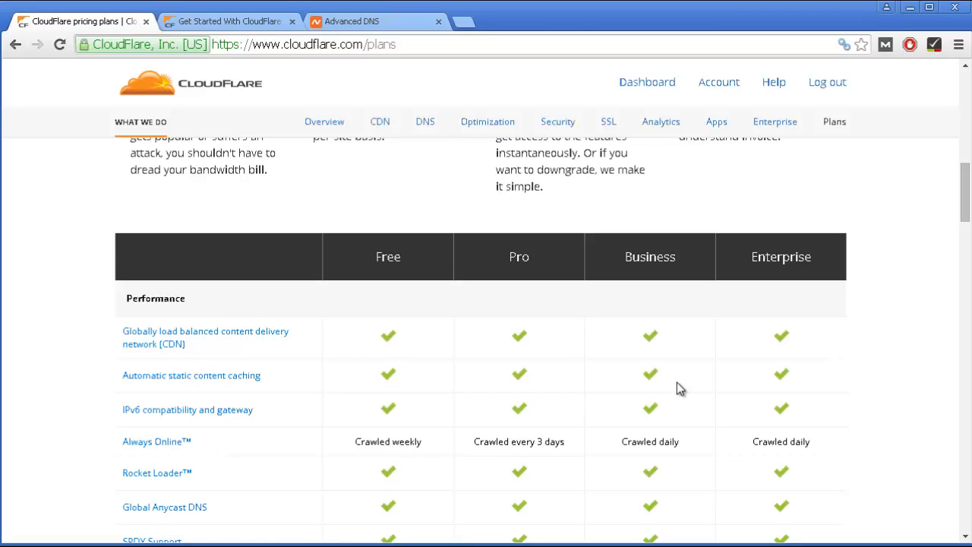
pyautogui.scroll(-3)
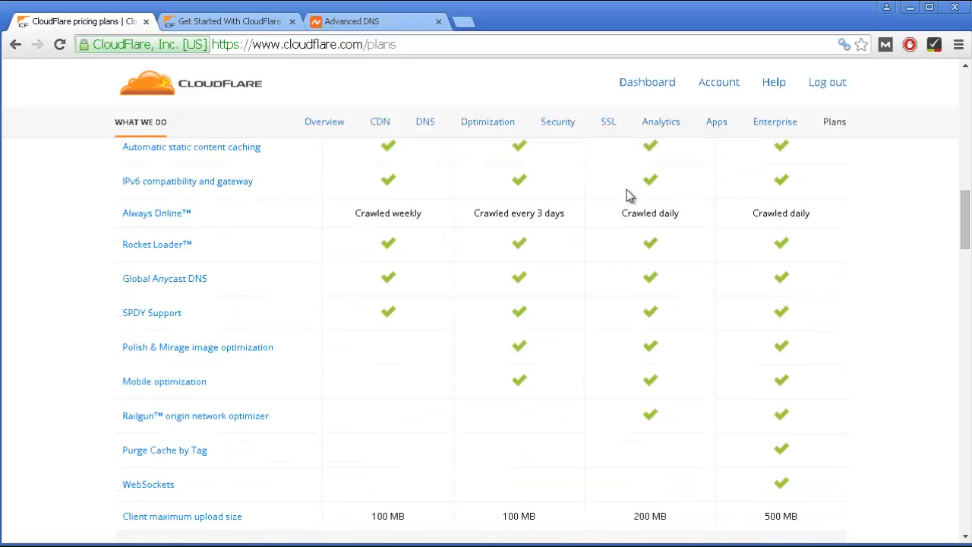
pyautogui.scroll(-3)
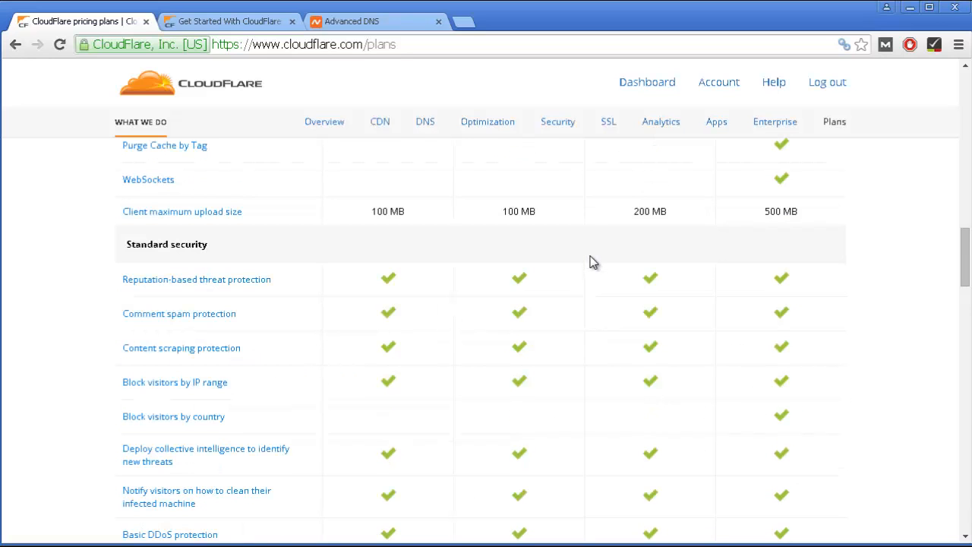
pyautogui.scroll(-3)
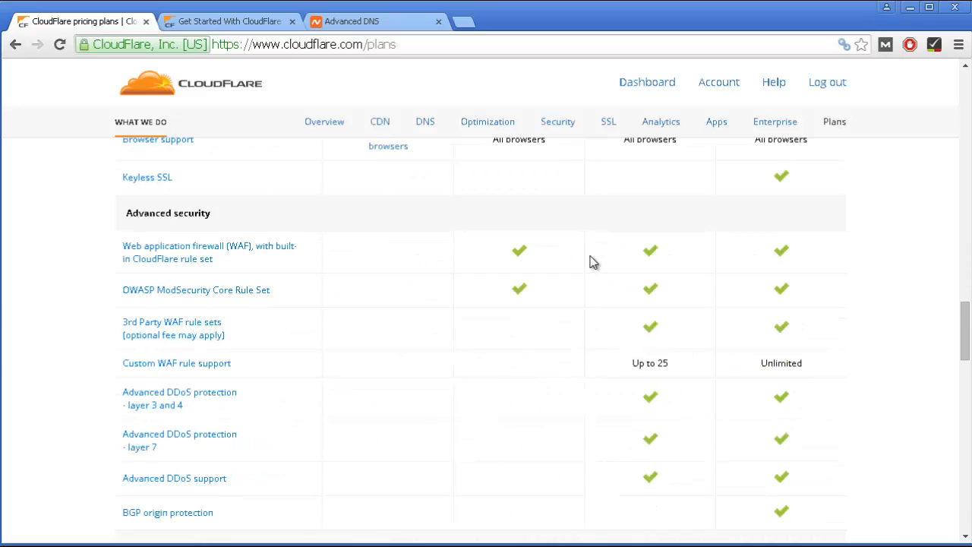
pyautogui.scroll(-3)
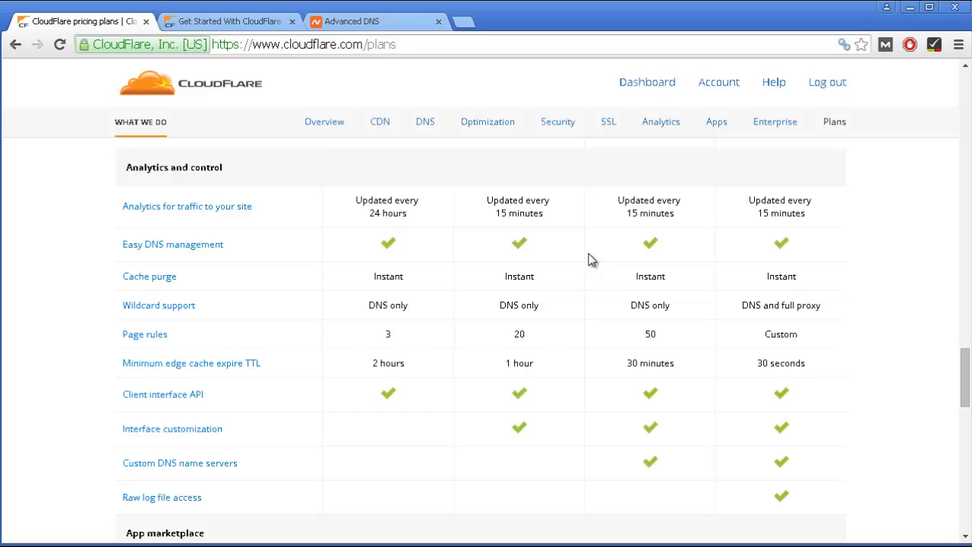
pyautogui.scroll(-3)
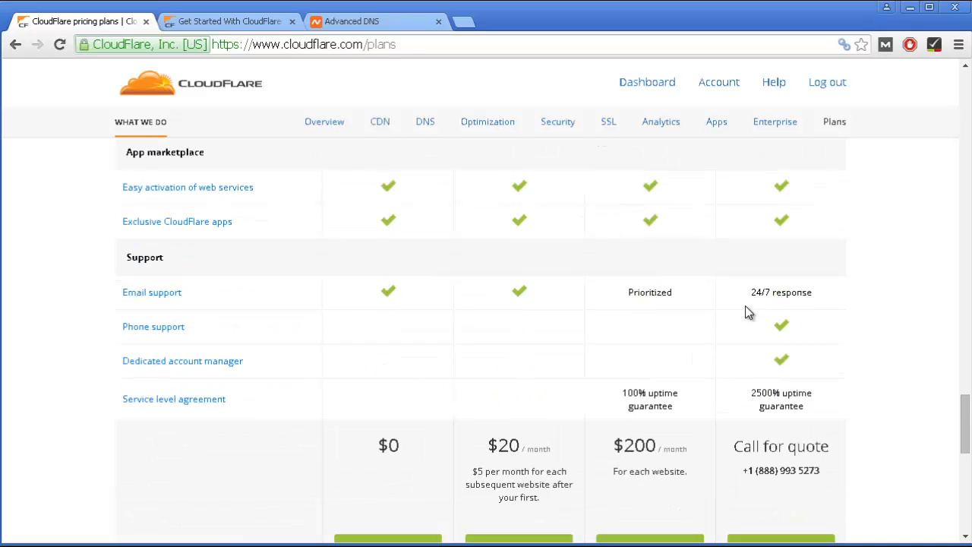
pyautogui.scroll(-3)
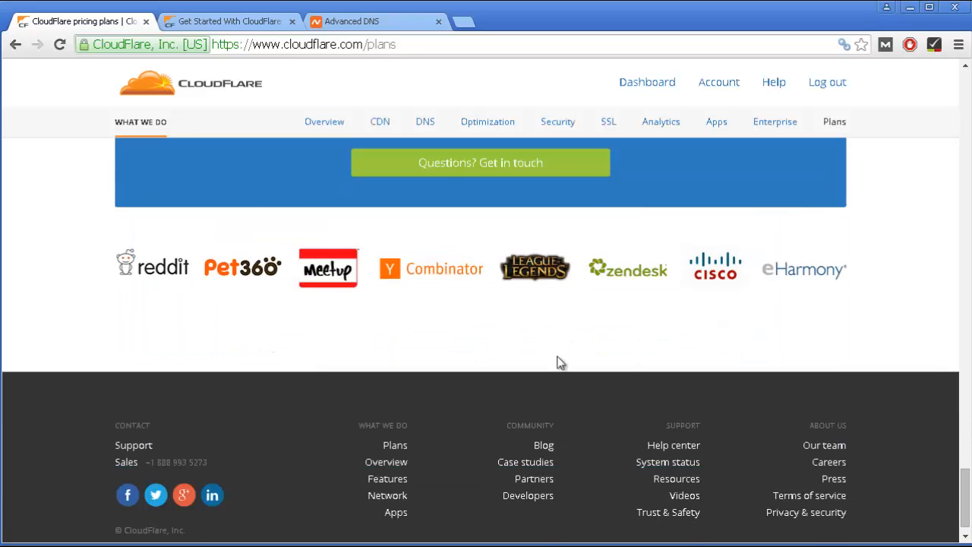
pyautogui.scroll(3)
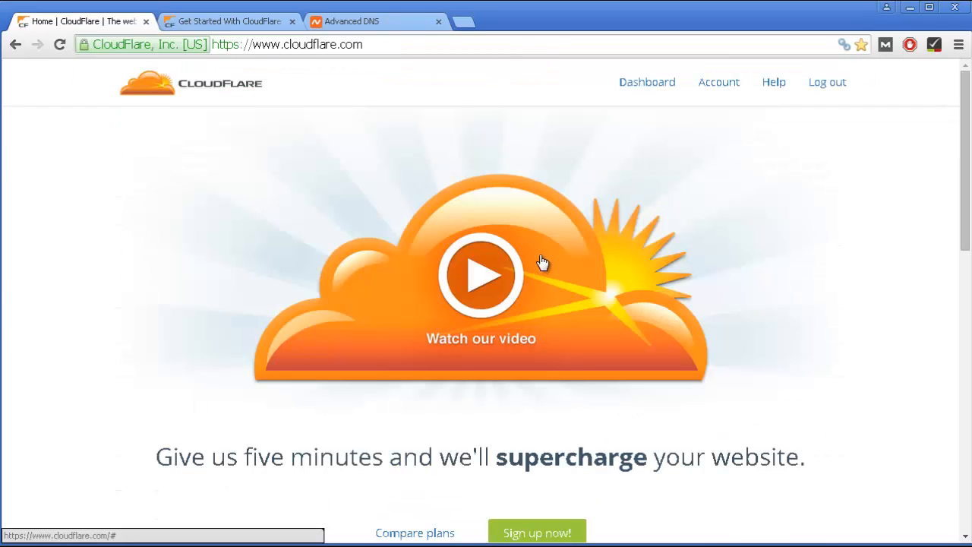
pyautogui.moveTo(534, 265)
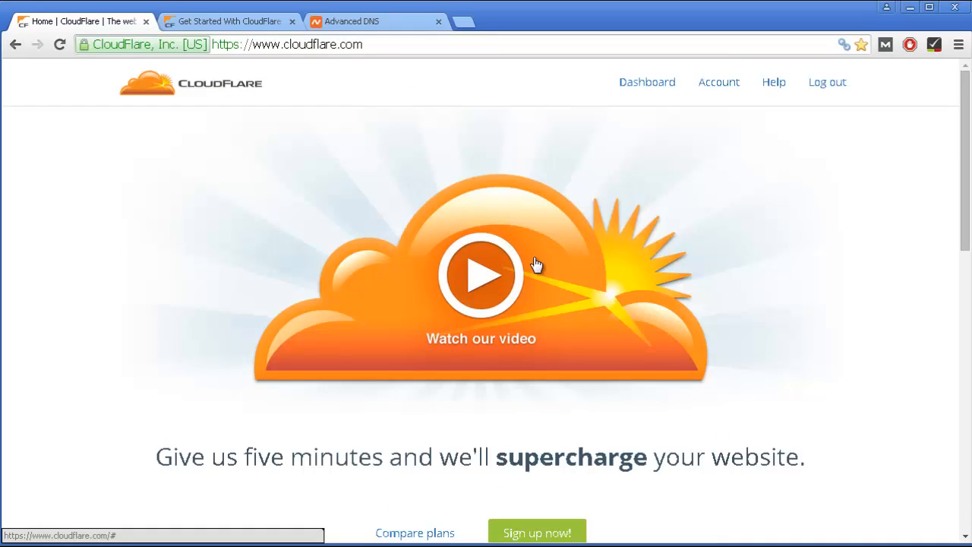
pyautogui.moveTo(225, 302)
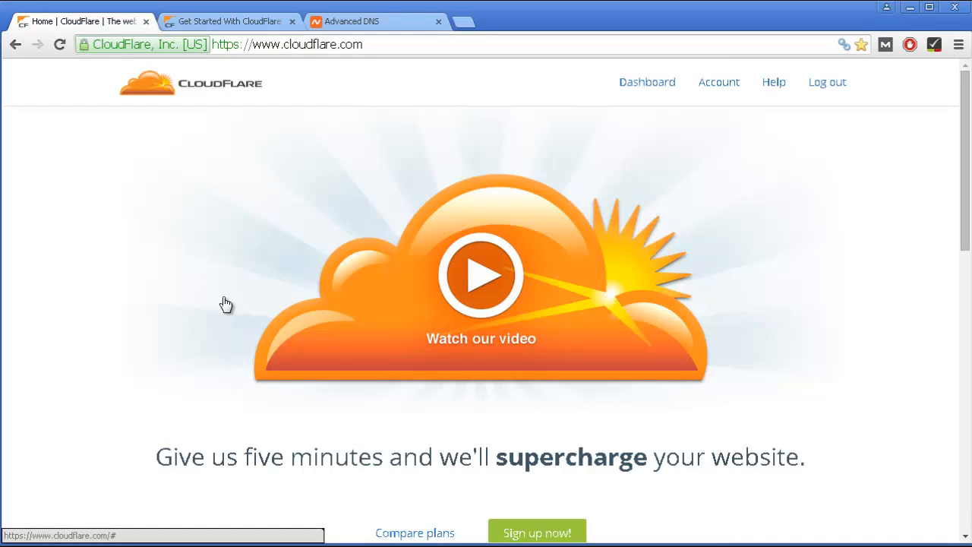
pyautogui.moveTo(811, 92)
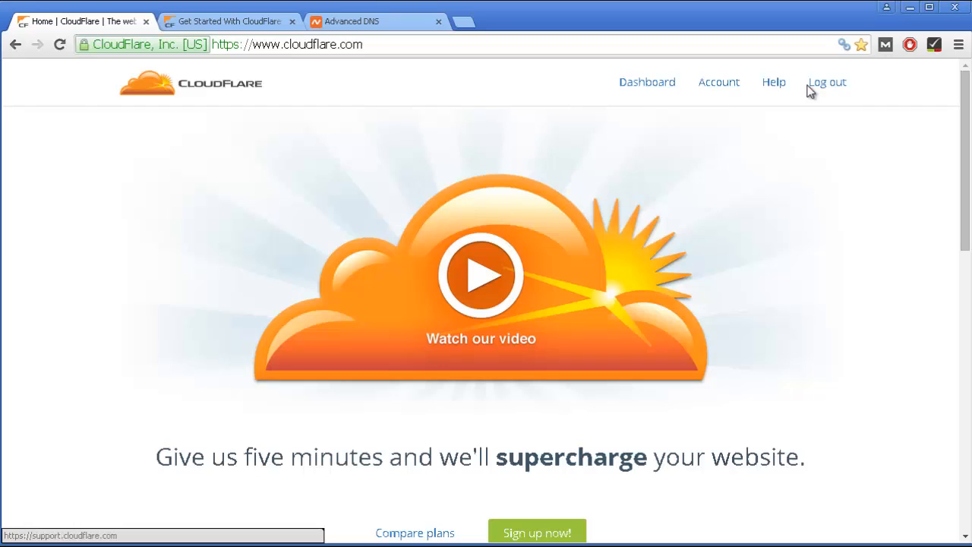
pyautogui.moveTo(834, 92)
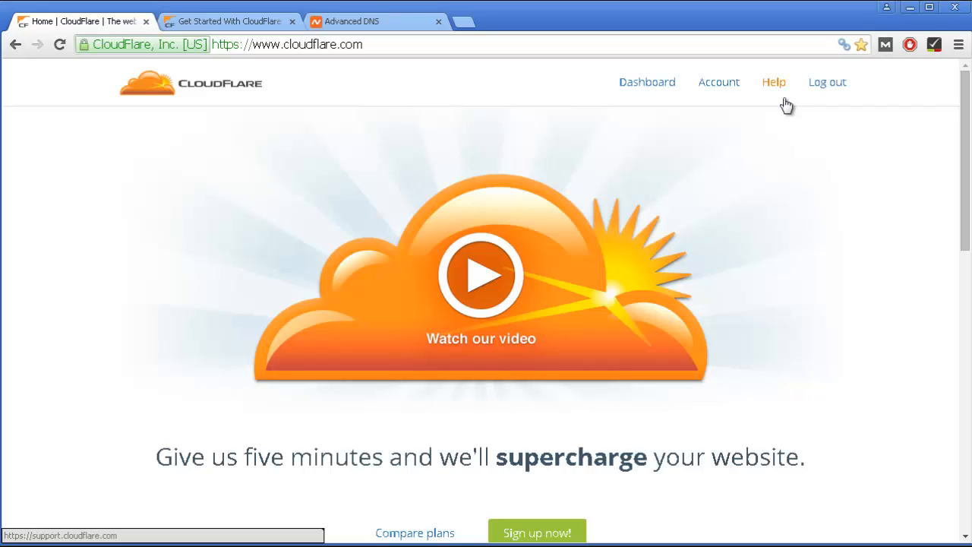
pyautogui.moveTo(60, 44)
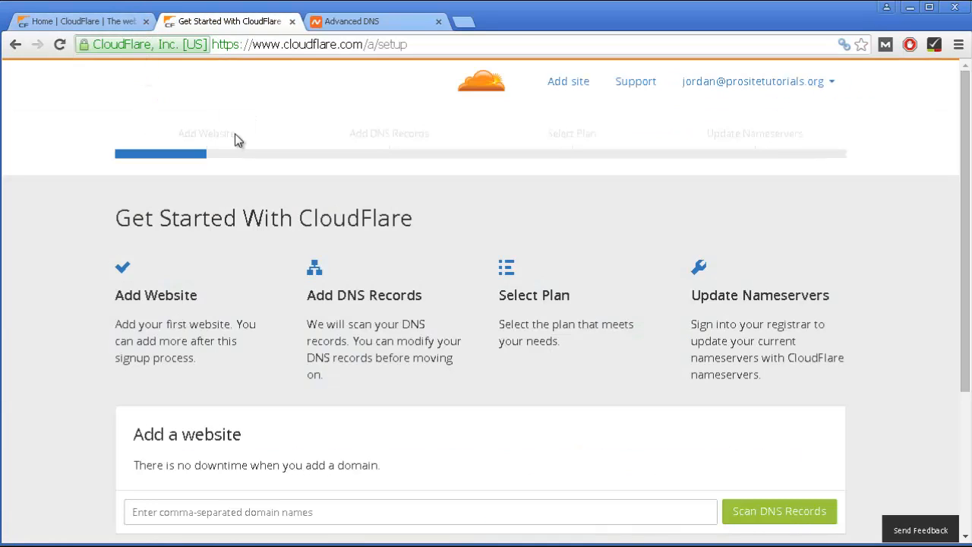
pyautogui.scroll(-3)
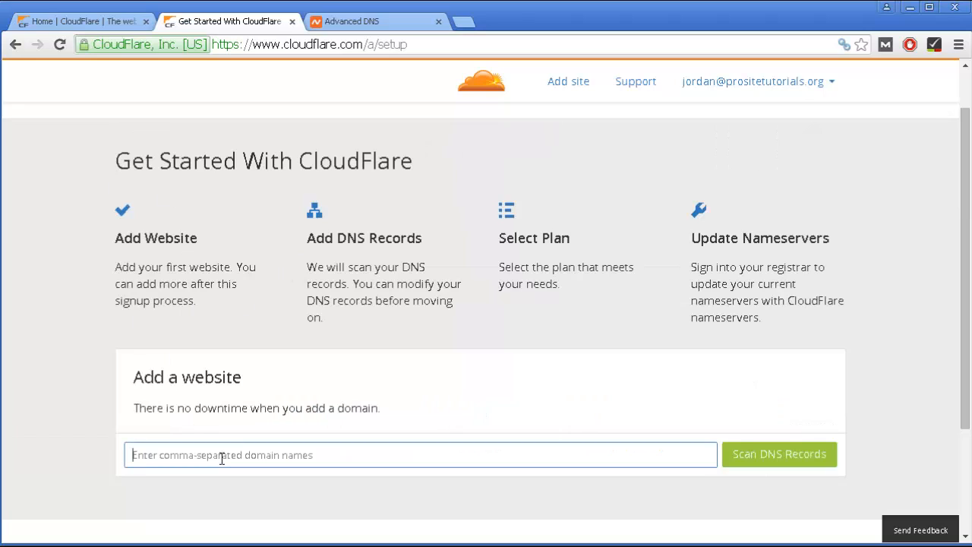
pyautogui.write('http')
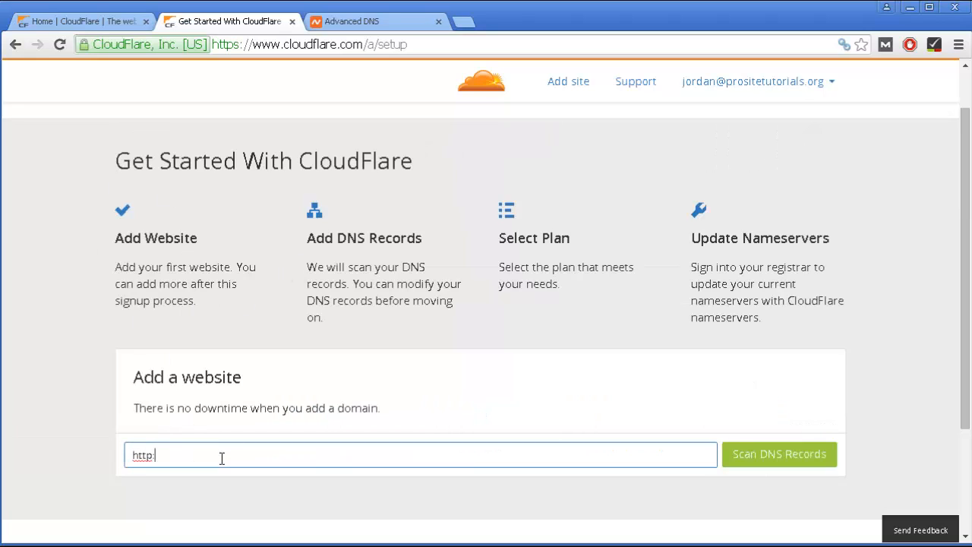
pyautogui.write('://prositet')
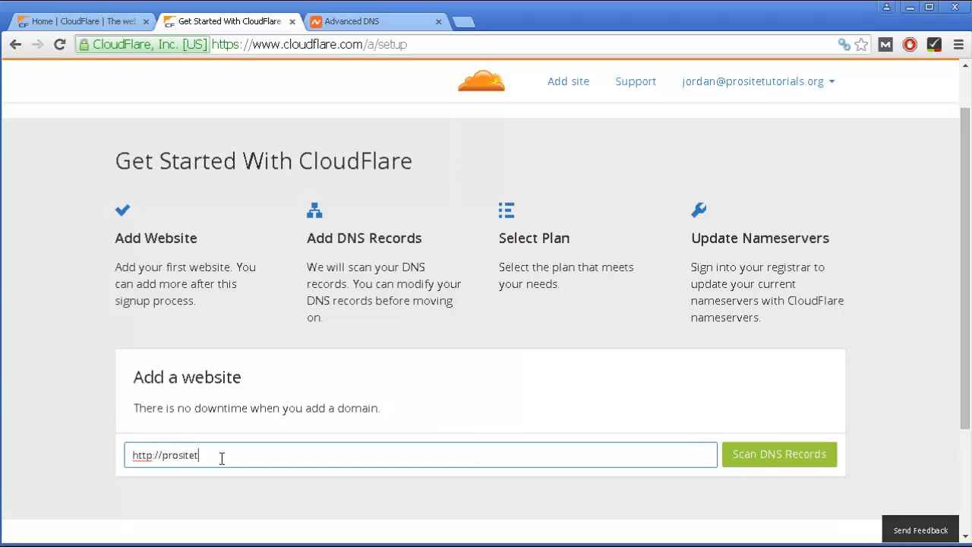
pyautogui.write('utorials.org')
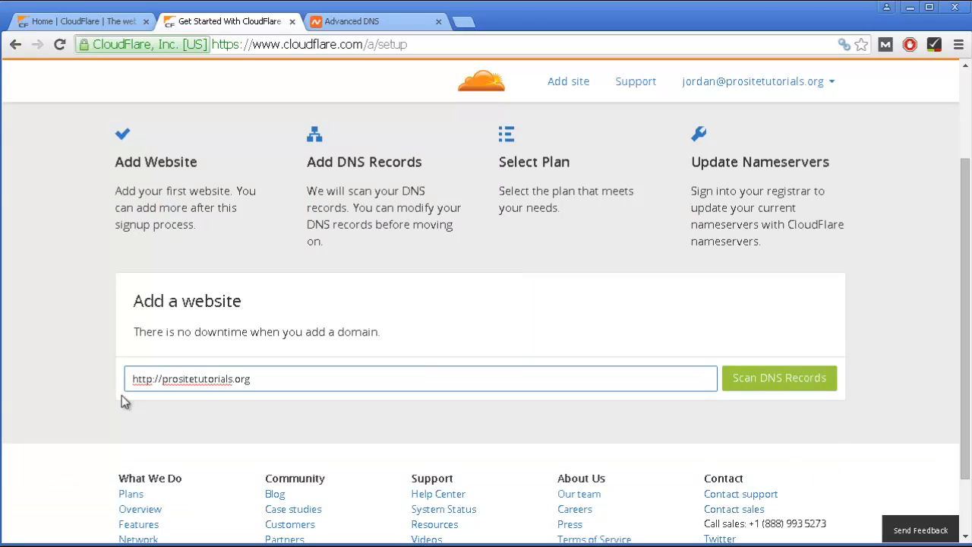
pyautogui.moveTo(577, 358)
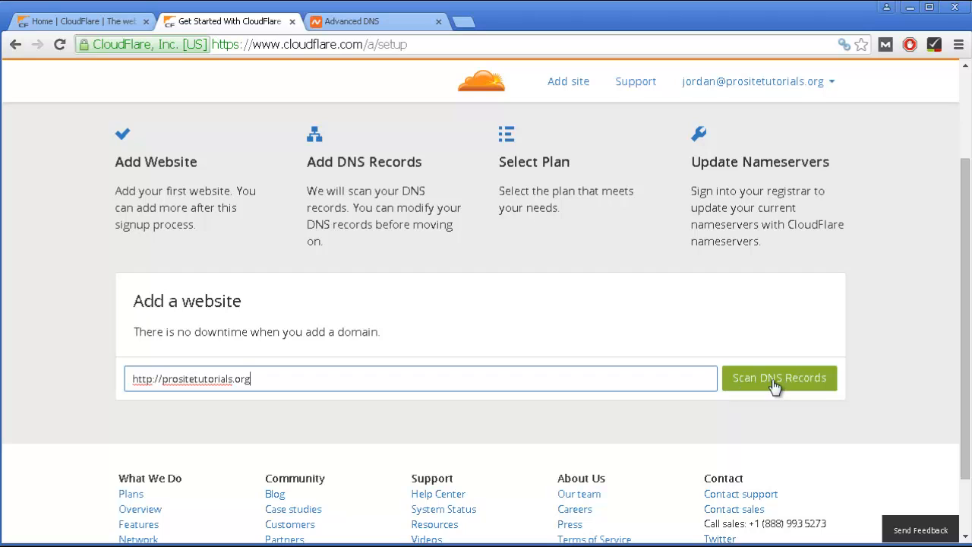
# Start the DNS record scan for prositetutorials.org and let it run to completion
pyautogui.click(780, 378)
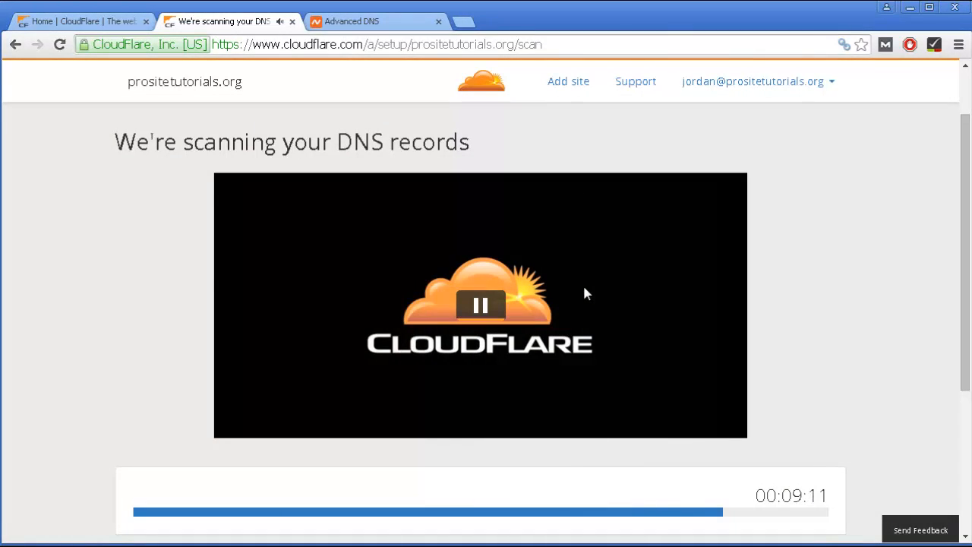
pyautogui.click(480, 306)
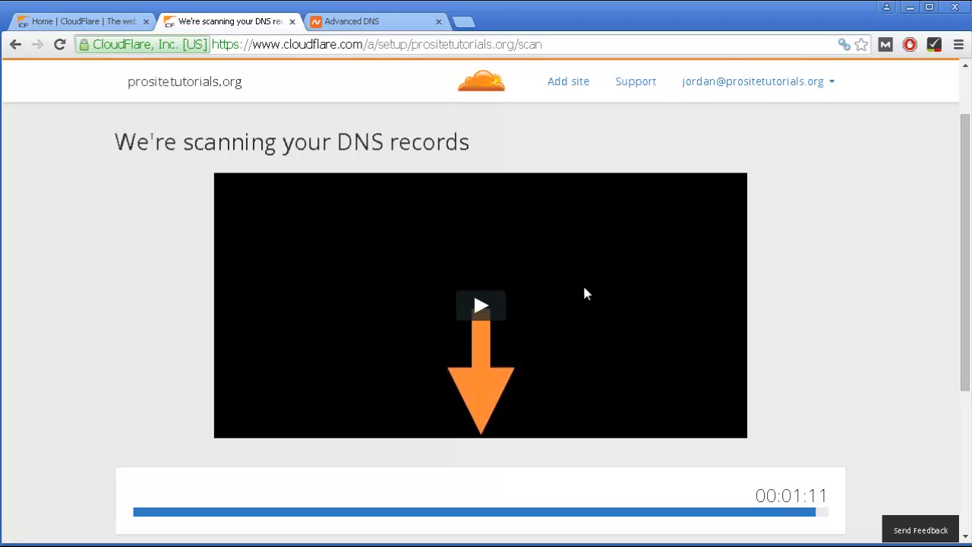
pyautogui.scroll(-3)
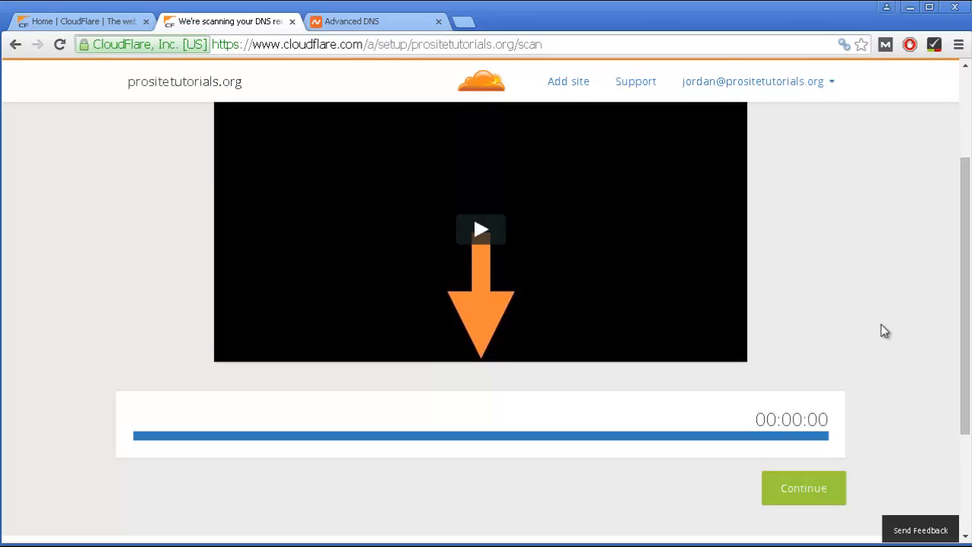
pyautogui.scroll(-3)
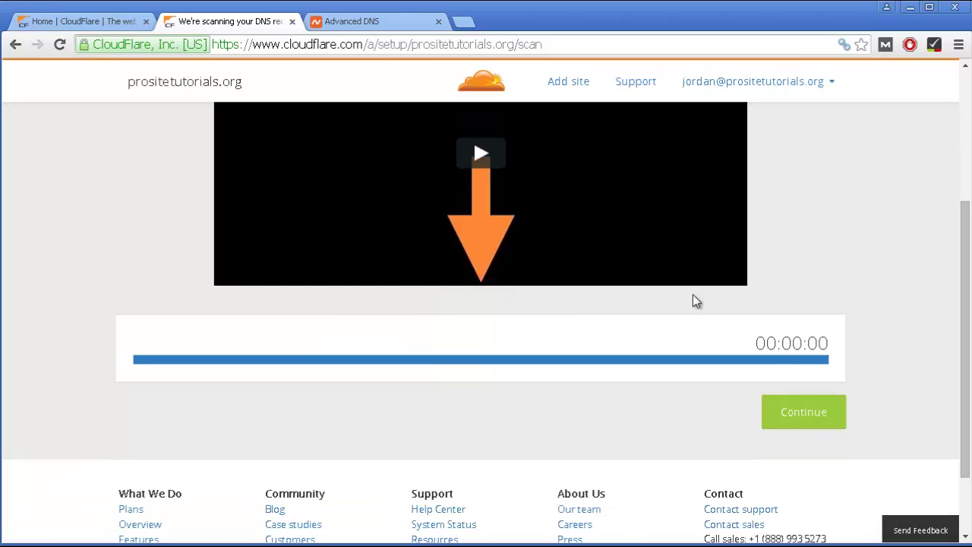
pyautogui.scroll(-3)
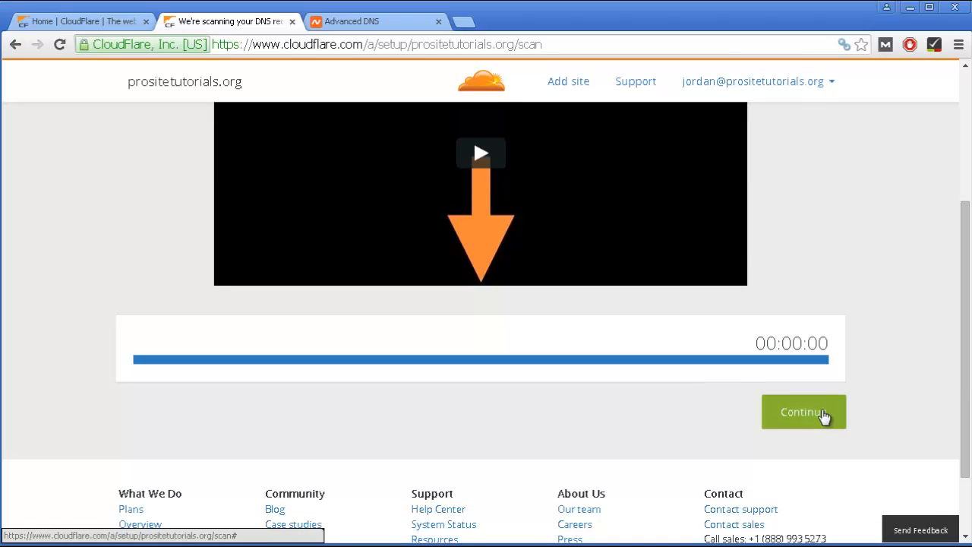
# Continue to step 2 and review the scanned A, CNAME, MX and TXT records
pyautogui.click(803, 411)
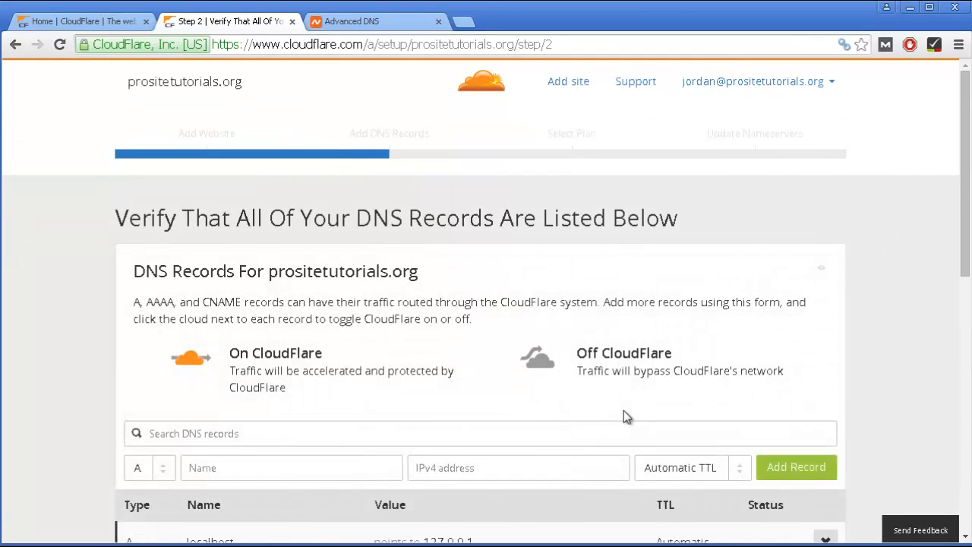
pyautogui.scroll(-3)
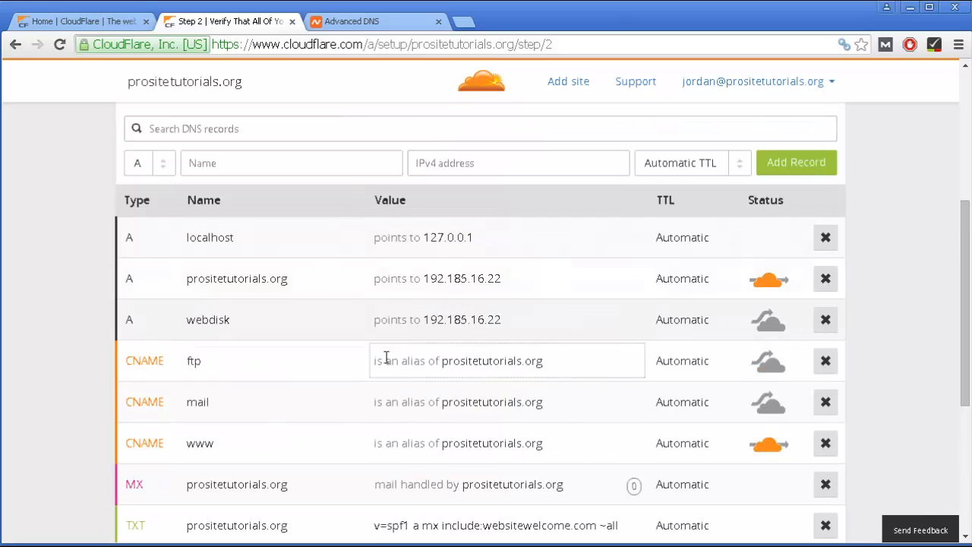
pyautogui.scroll(-3)
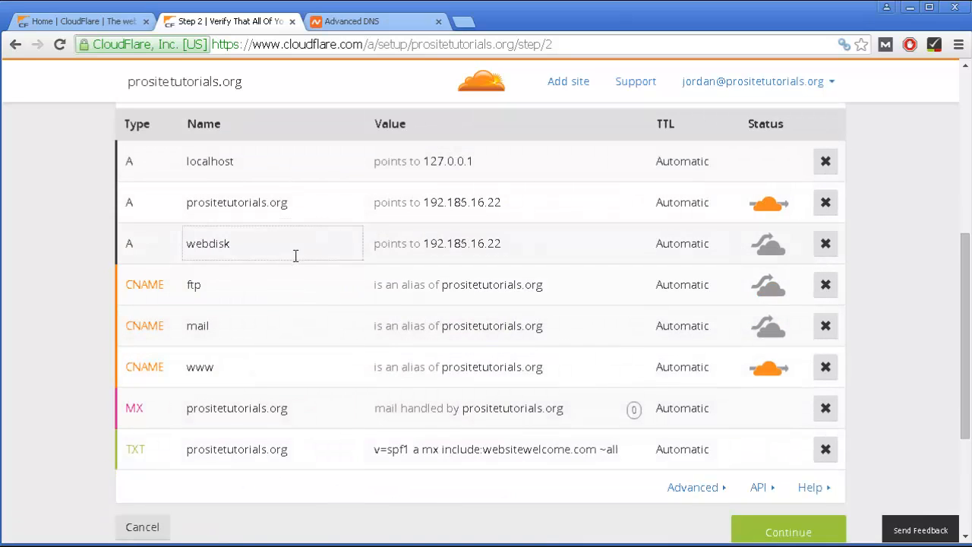
pyautogui.scroll(-3)
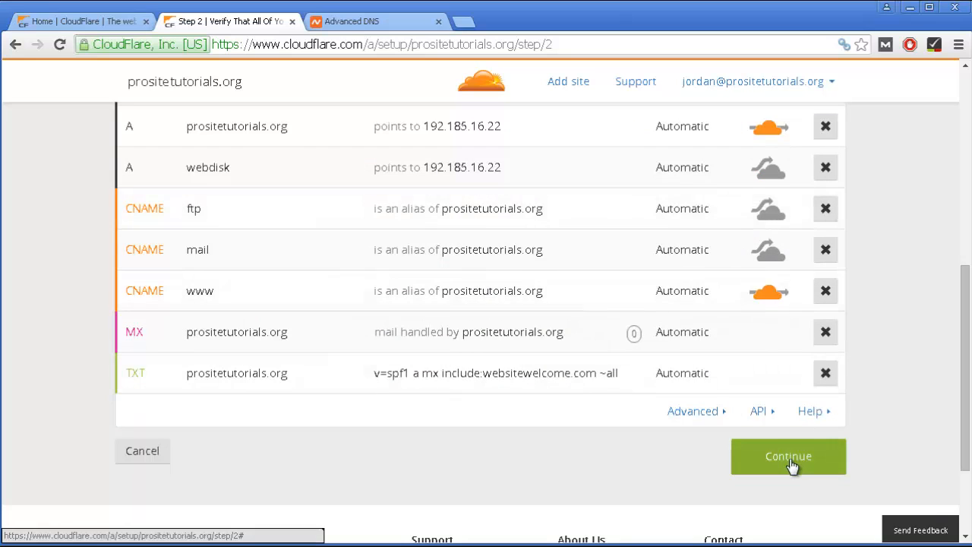
# Accept the DNS records and choose the Free $0/month plan for prositetutorials.org
pyautogui.click(787, 456)
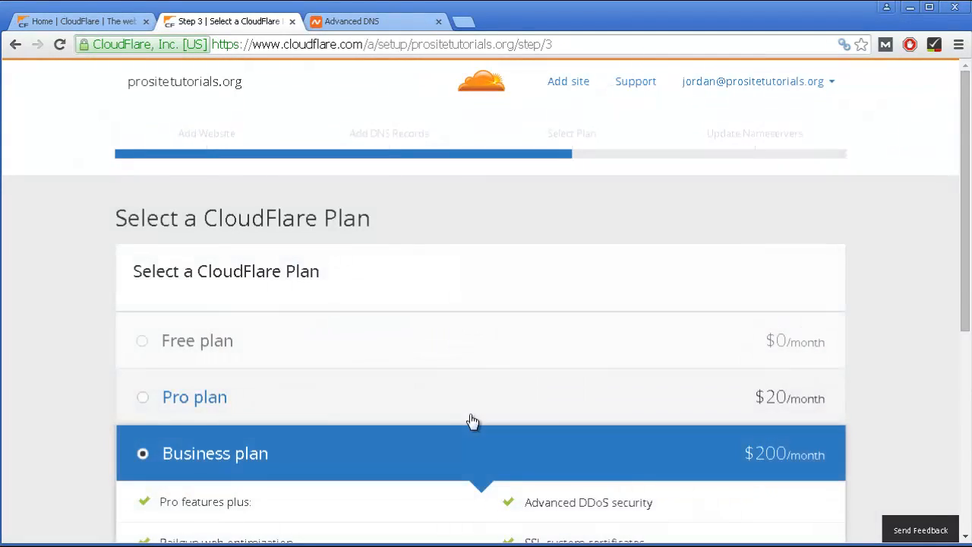
pyautogui.scroll(-3)
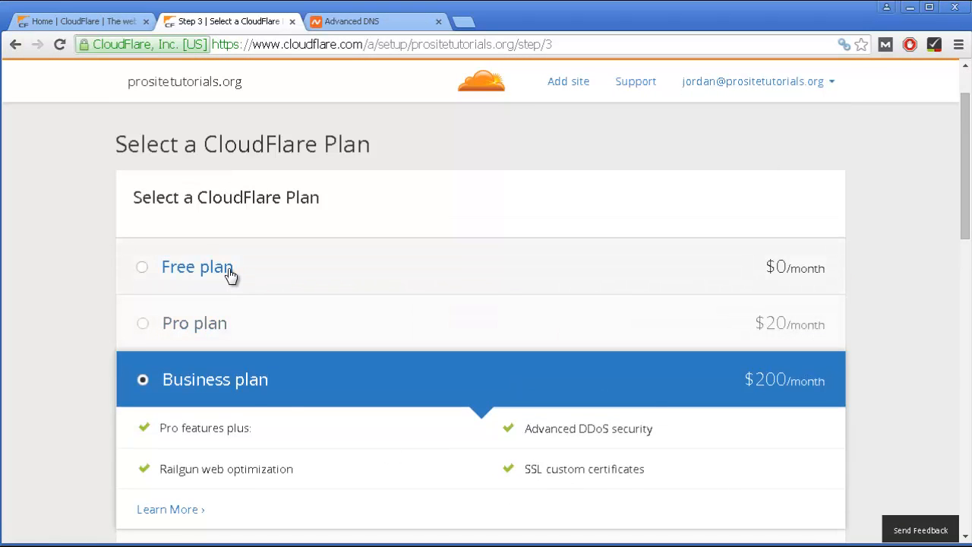
pyautogui.click(198, 267)
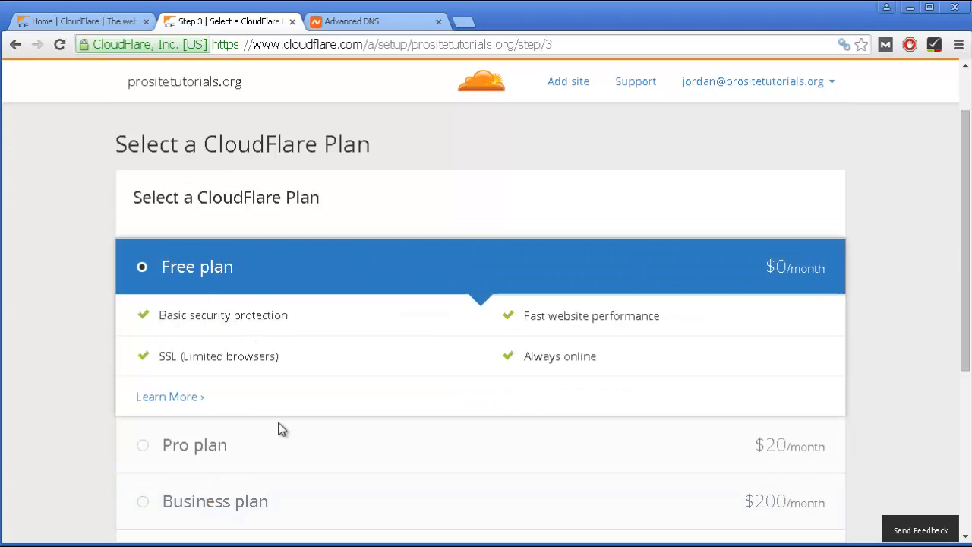
pyautogui.moveTo(298, 416)
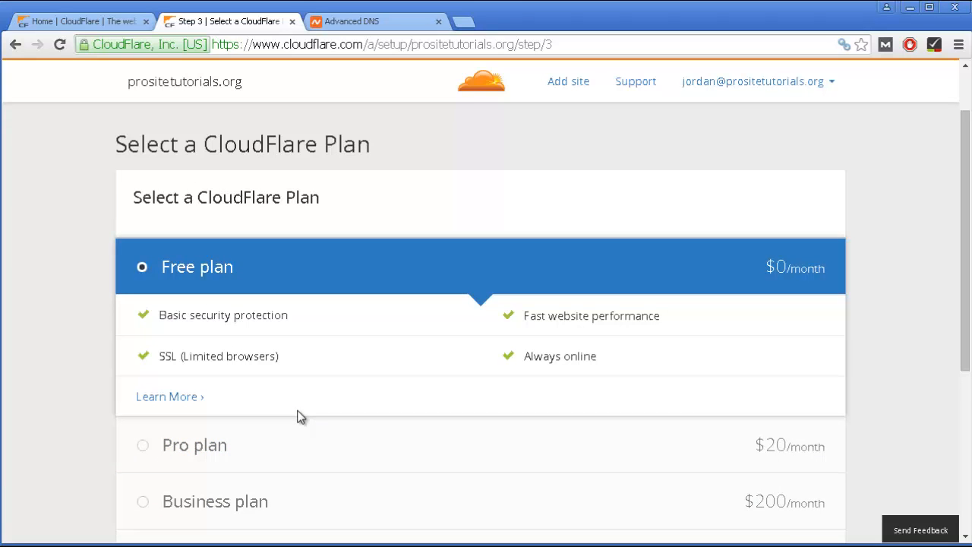
pyautogui.scroll(-3)
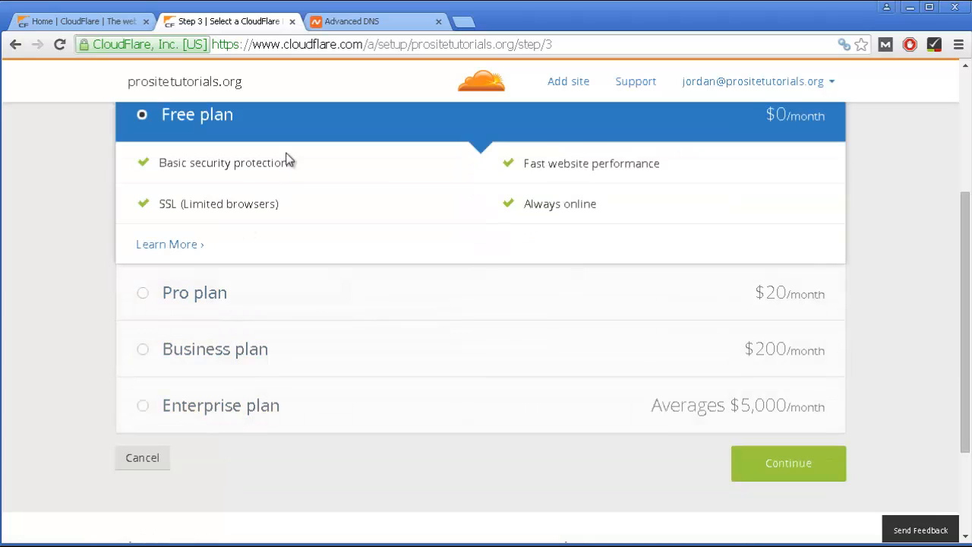
# Confirm the plan to reach step 4 listing nora.ns.cloudflare.com and ram.ns.cloudflare.com
pyautogui.click(789, 461)
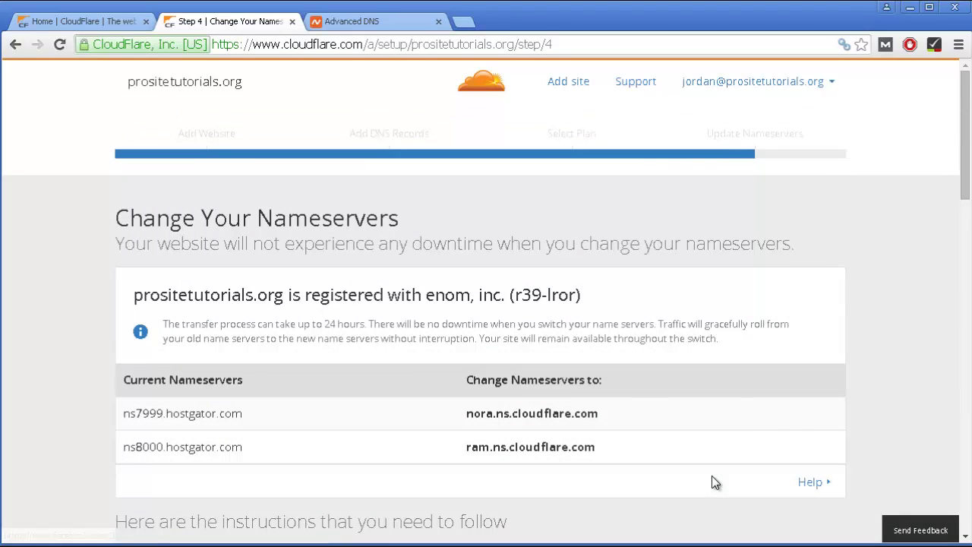
pyautogui.moveTo(324, 423)
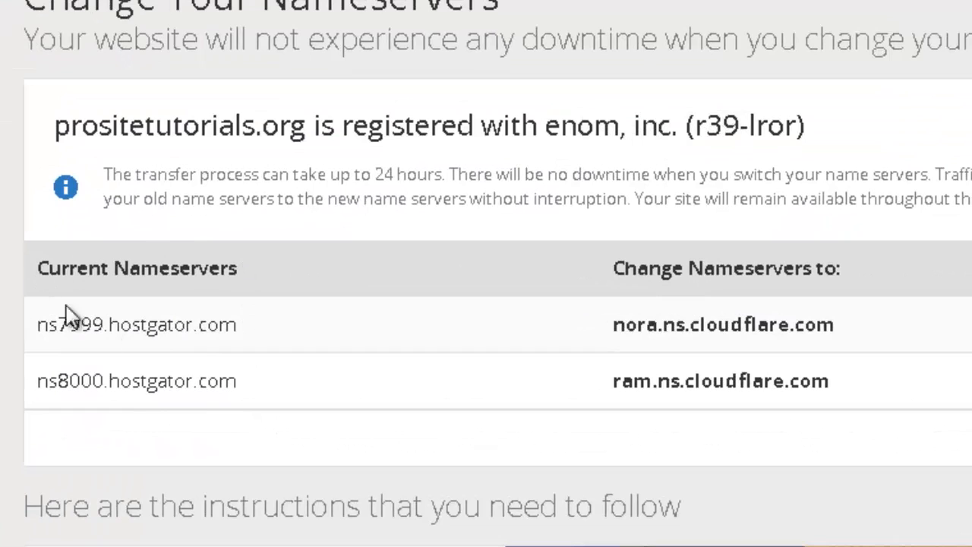
pyautogui.moveTo(183, 326)
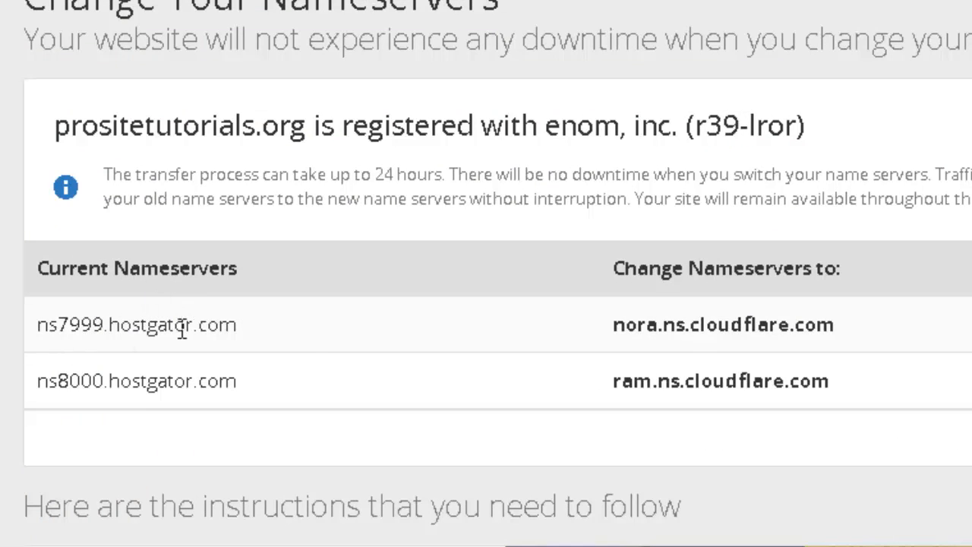
pyautogui.moveTo(173, 352)
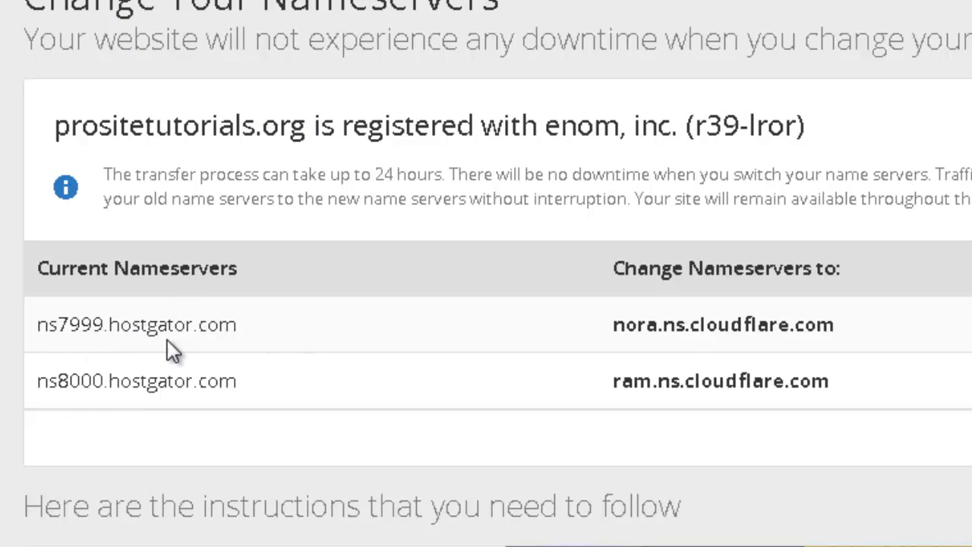
pyautogui.moveTo(251, 364)
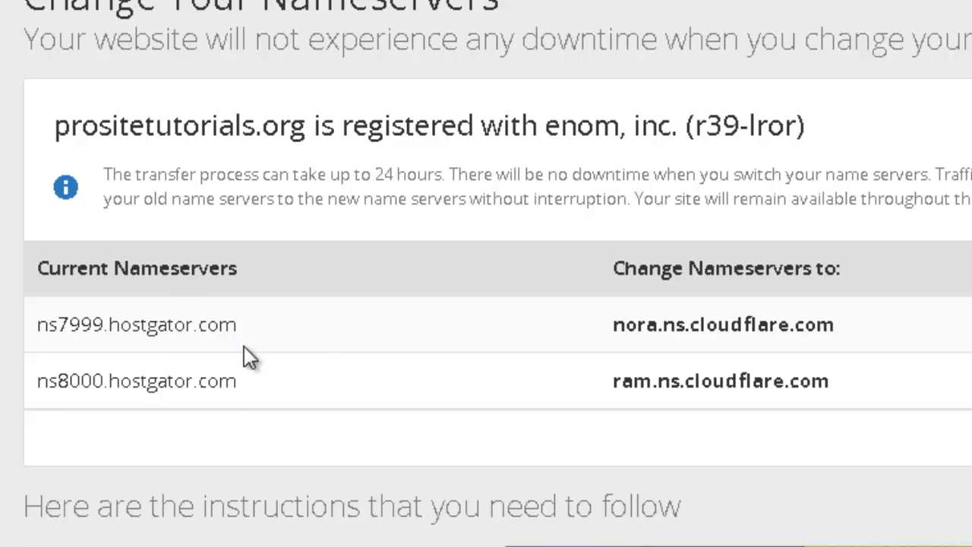
pyautogui.moveTo(638, 325)
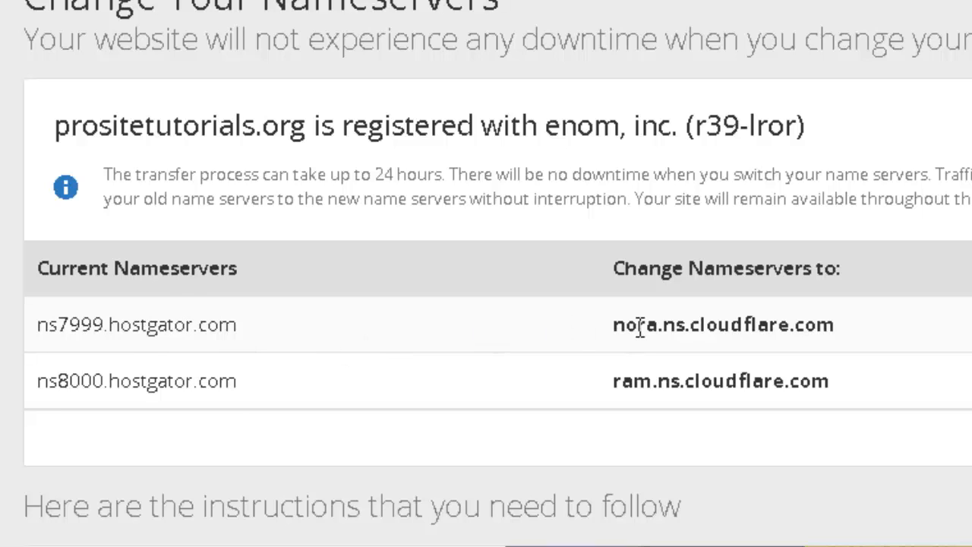
pyautogui.moveTo(707, 298)
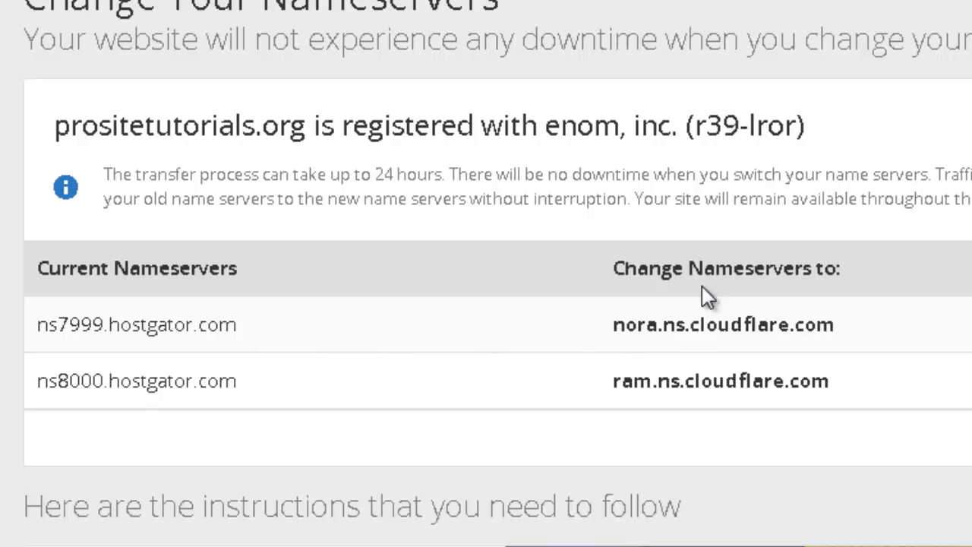
pyautogui.moveTo(589, 345)
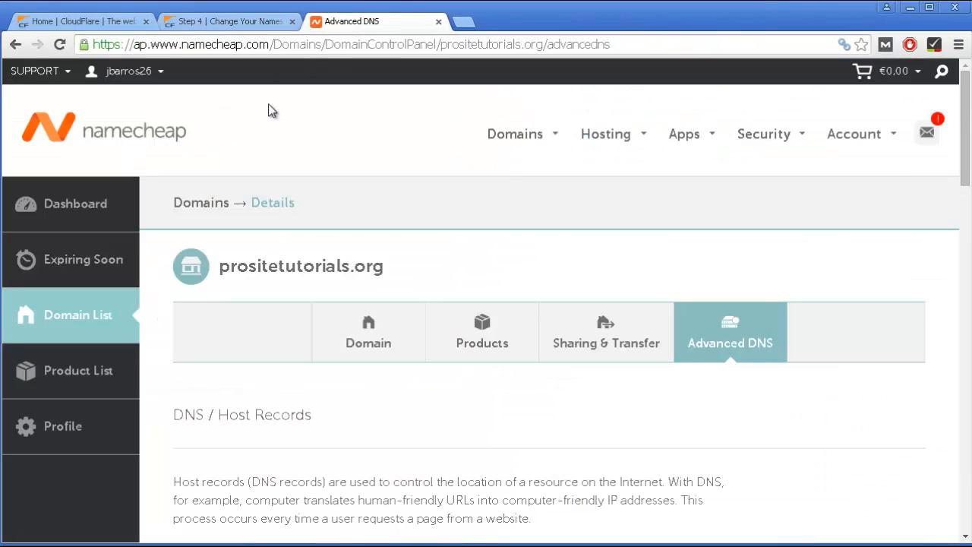
pyautogui.moveTo(820, 301)
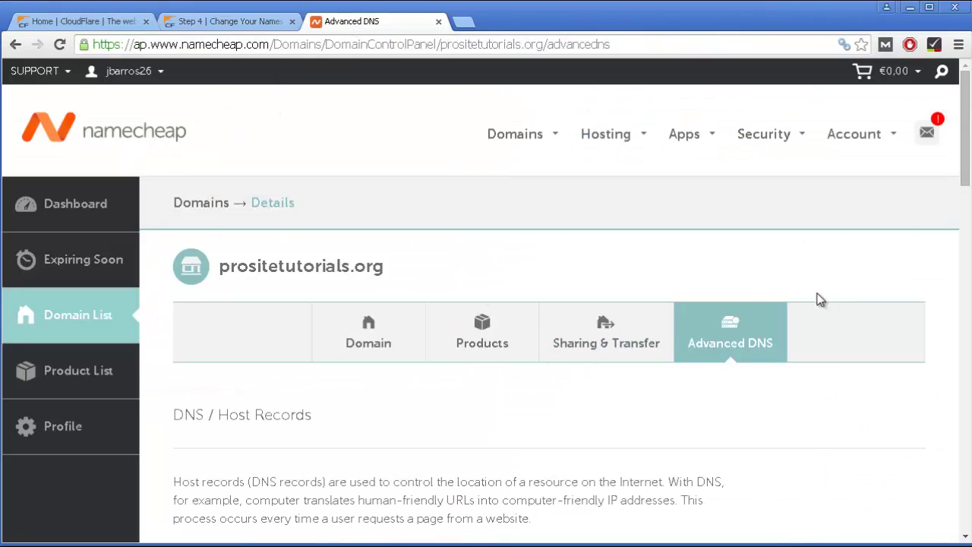
pyautogui.moveTo(405, 240)
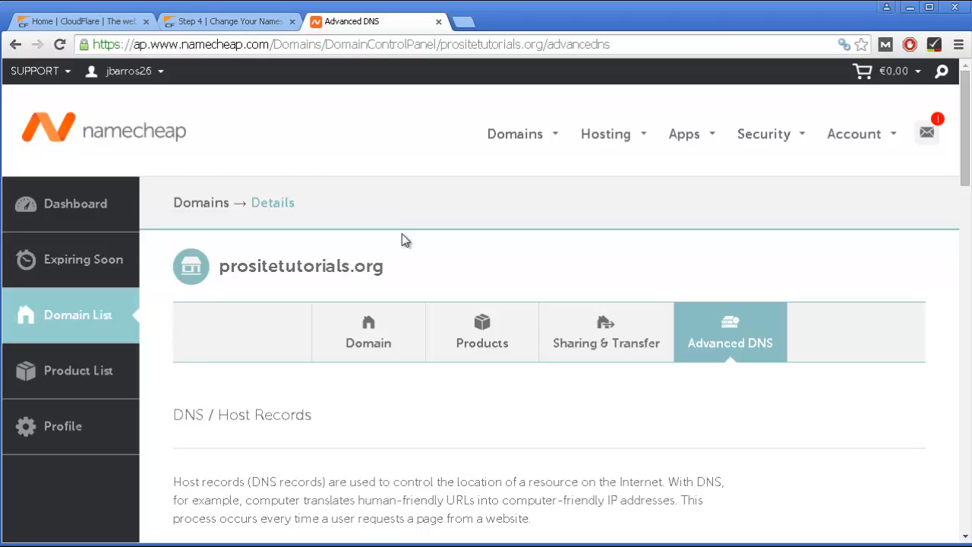
# Scroll Namecheap's Advanced DNS page to the Domain Nameserver Type showing the HostGator nameservers
pyautogui.scroll(-3)
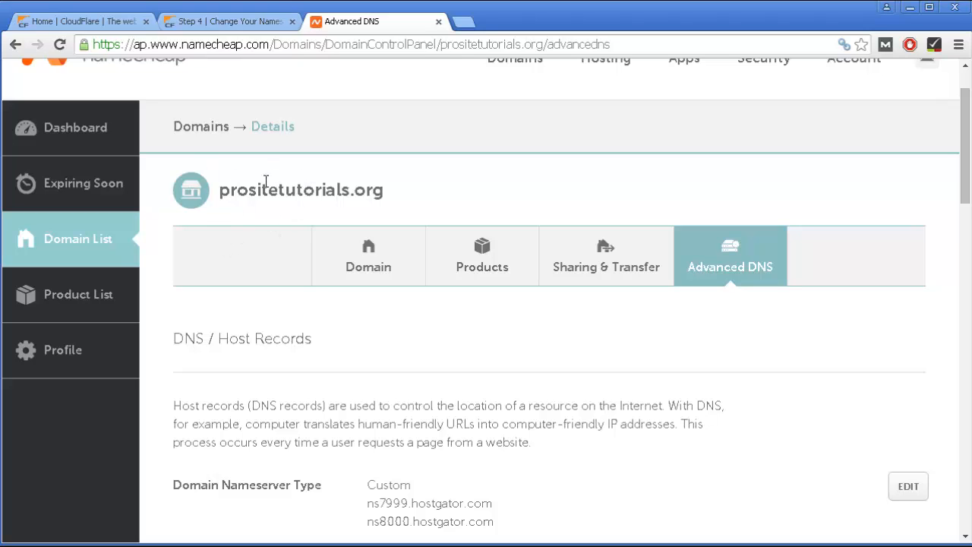
pyautogui.moveTo(747, 298)
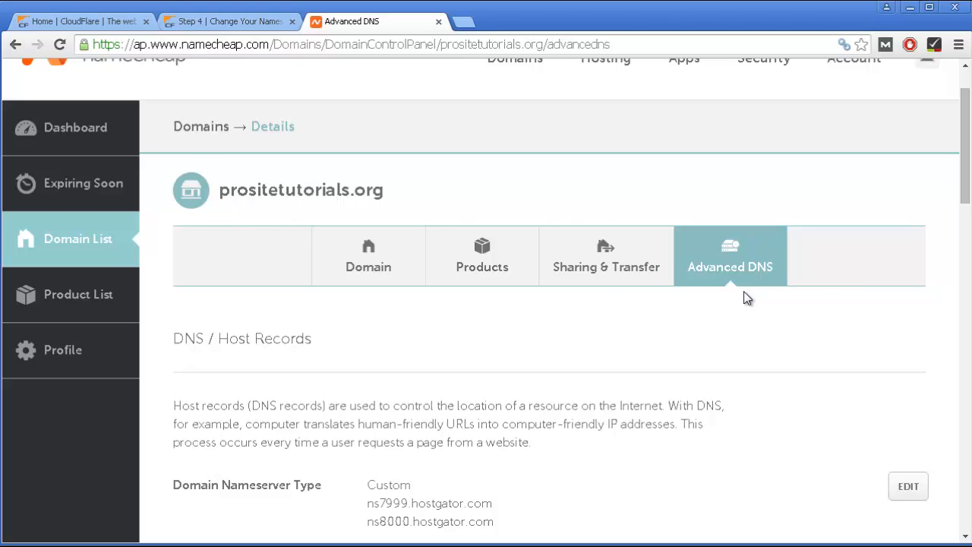
pyautogui.scroll(-3)
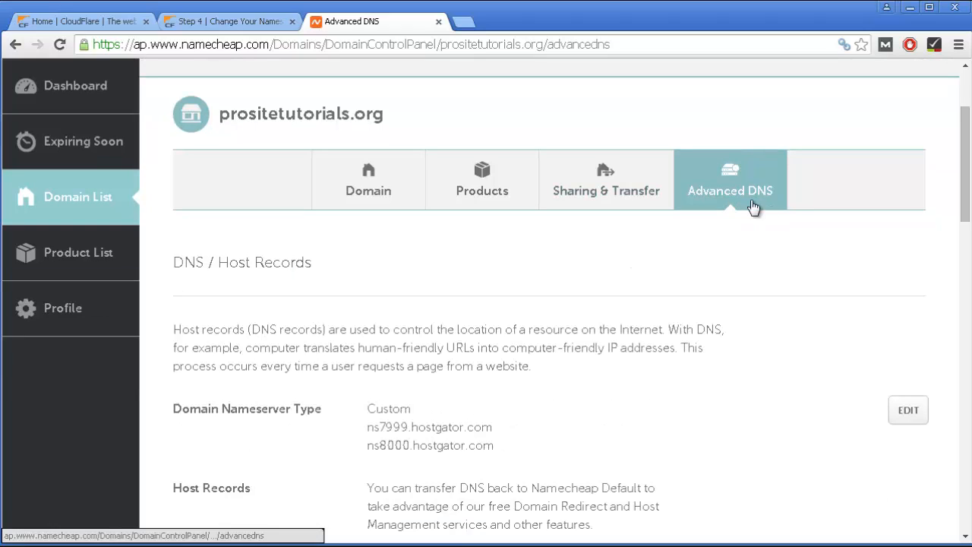
pyautogui.scroll(-3)
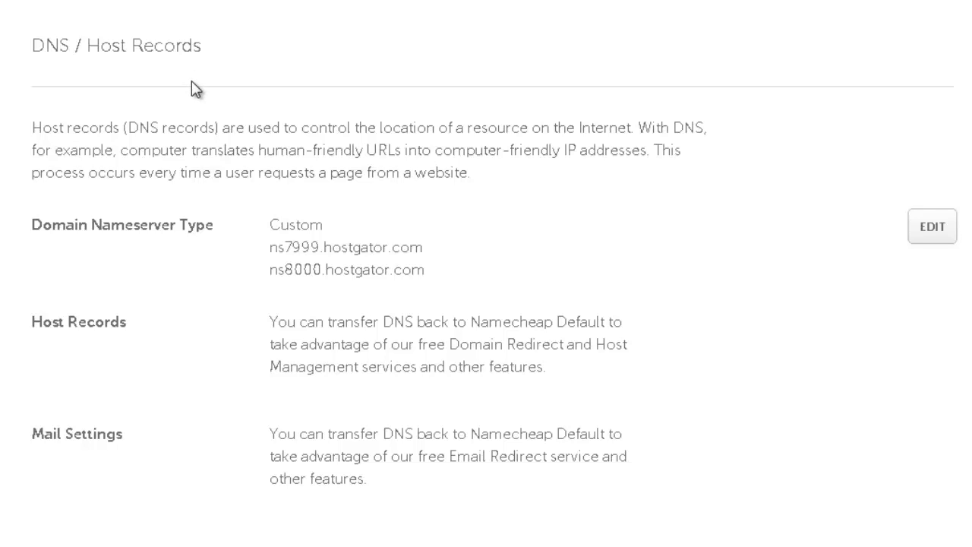
pyautogui.moveTo(933, 237)
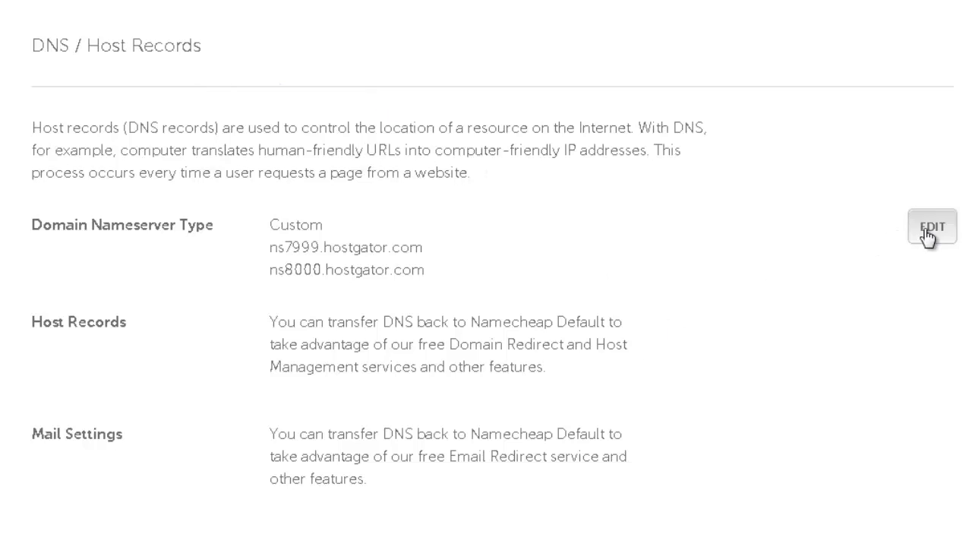
# Begin editing prositetutorials.org's custom nameservers in Namecheap
pyautogui.click(933, 227)
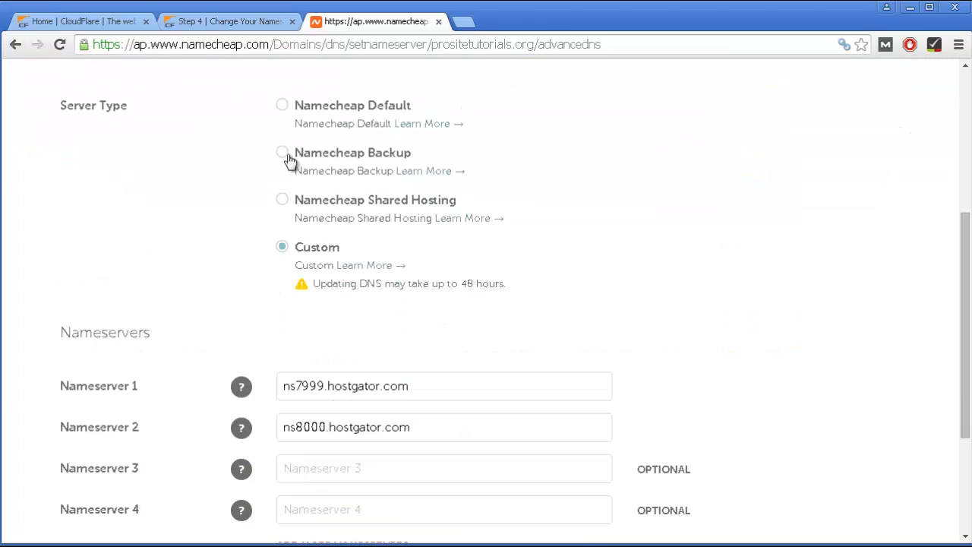
pyautogui.moveTo(316, 260)
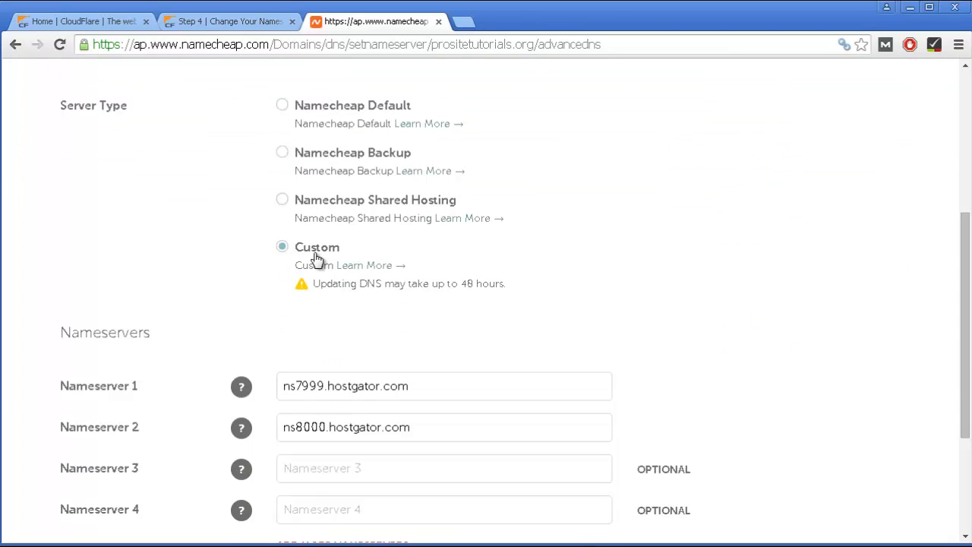
pyautogui.moveTo(402, 310)
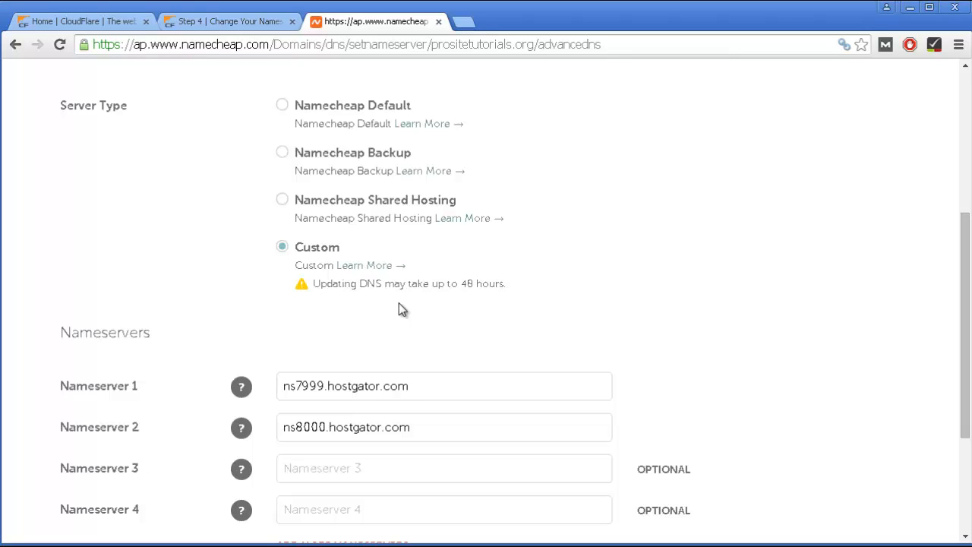
pyautogui.moveTo(306, 59)
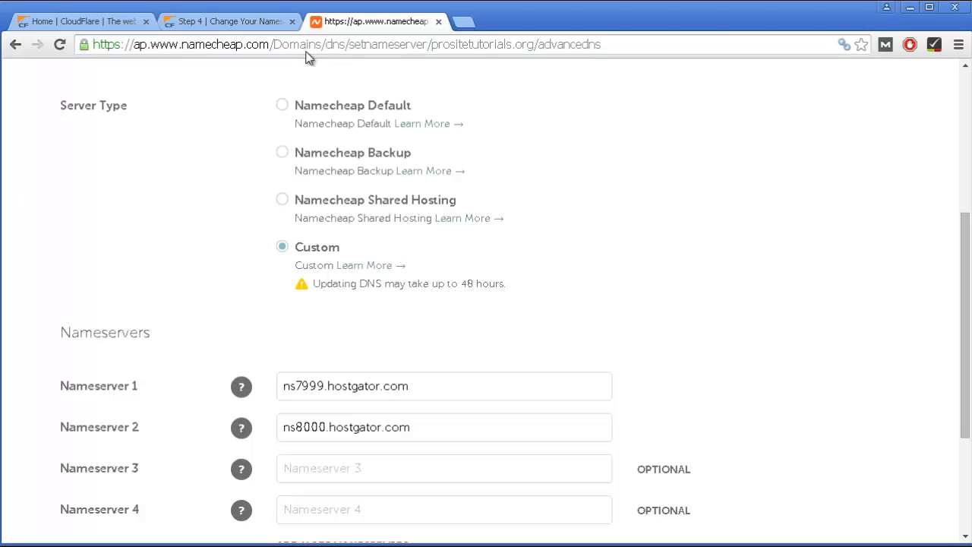
# Replace the HostGator entries with nora.ns.cloudflare.com and ram.ns.cloudflare.com and save
pyautogui.click(228, 21)
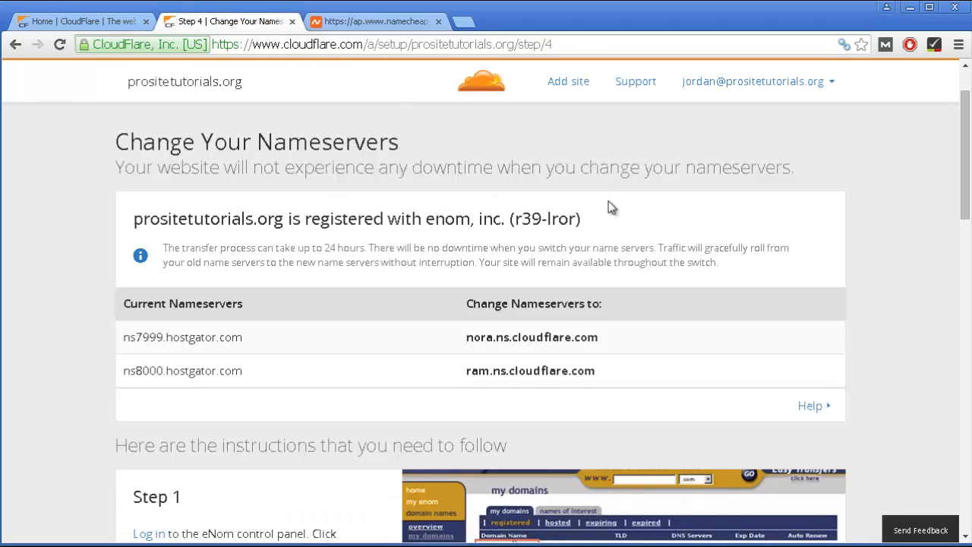
pyautogui.press('Ctrl+C')
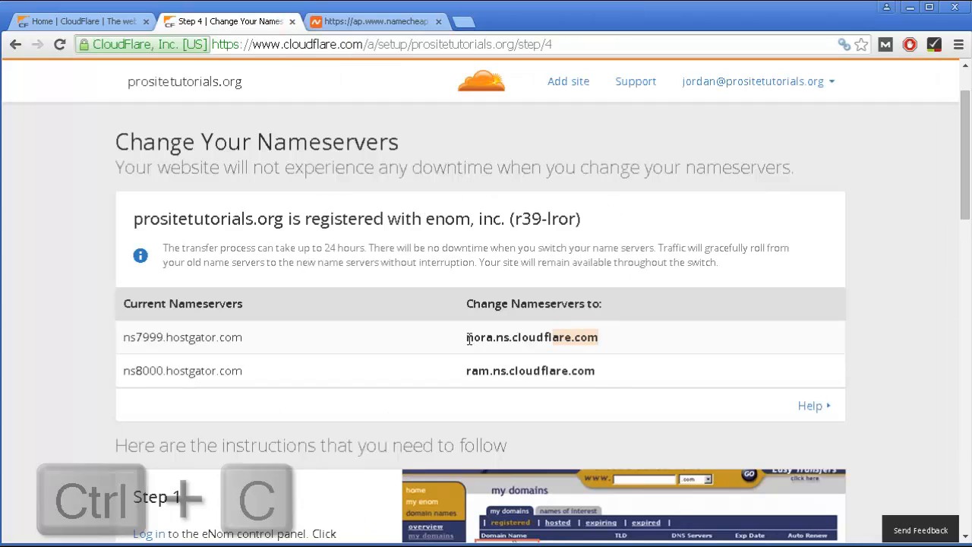
pyautogui.tripleClick(532, 337)
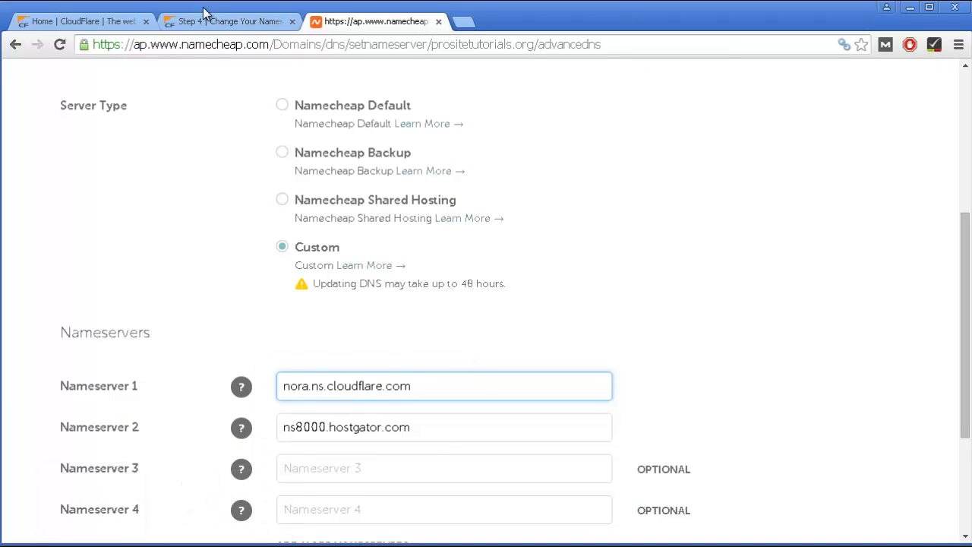
pyautogui.click(228, 21)
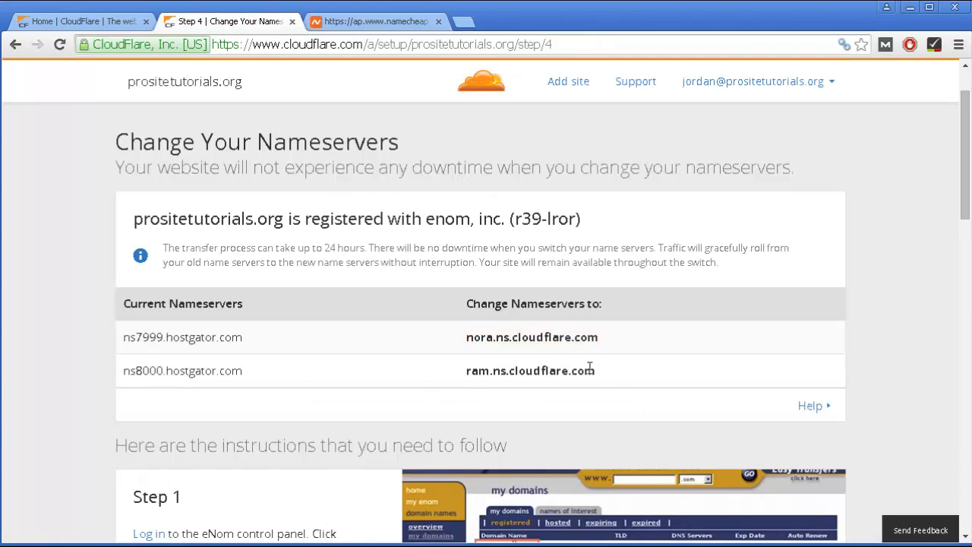
pyautogui.doubleClick(530, 371)
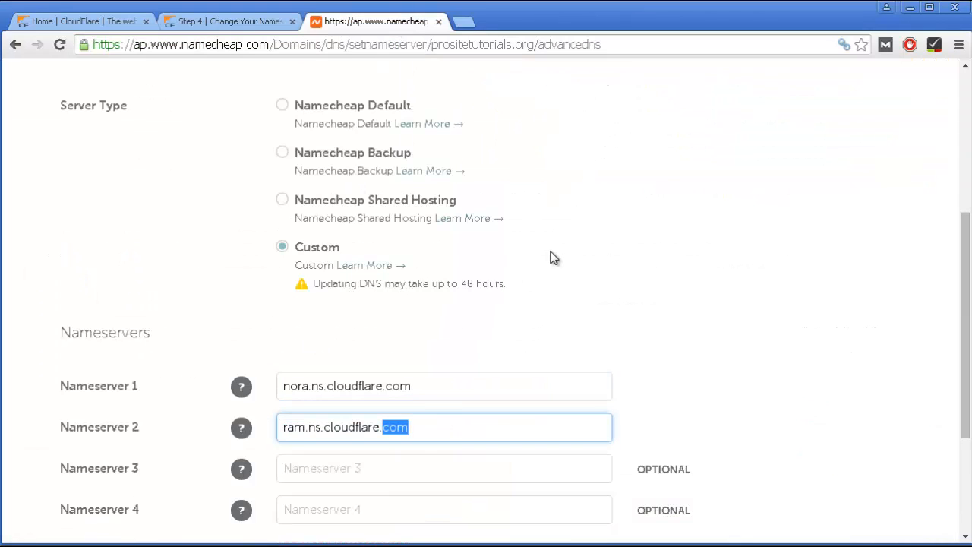
pyautogui.scroll(-3)
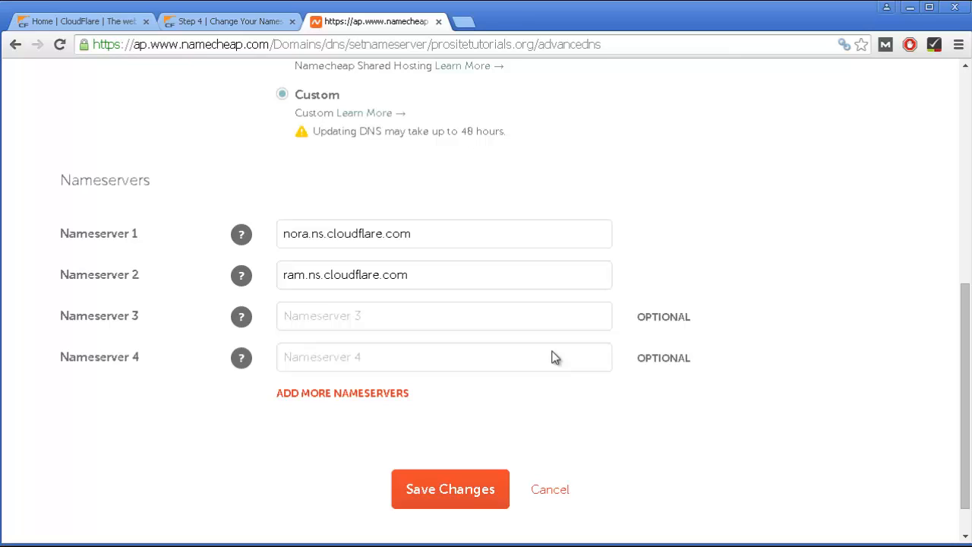
pyautogui.click(450, 489)
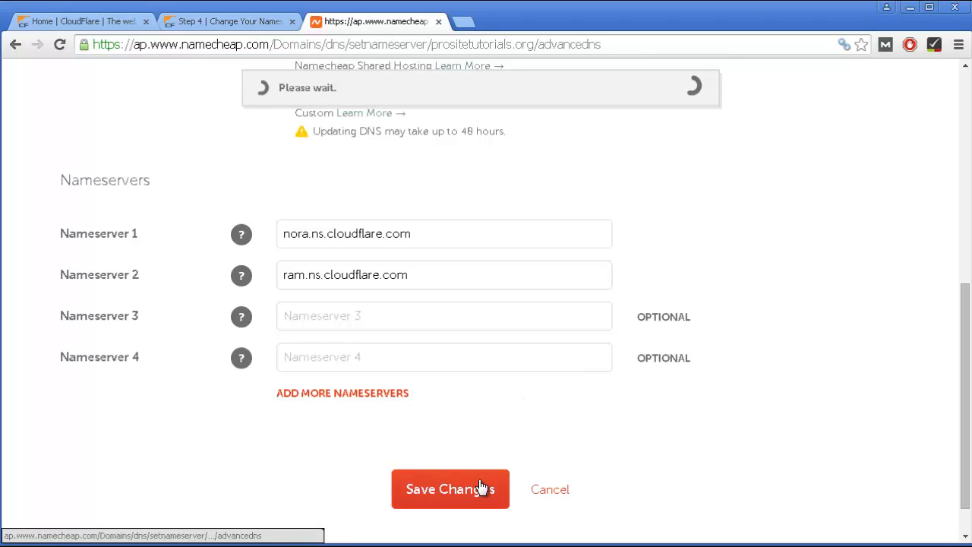
# Wait for Namecheap's 'DNS server change was successful' confirmation
pyautogui.click(450, 489)
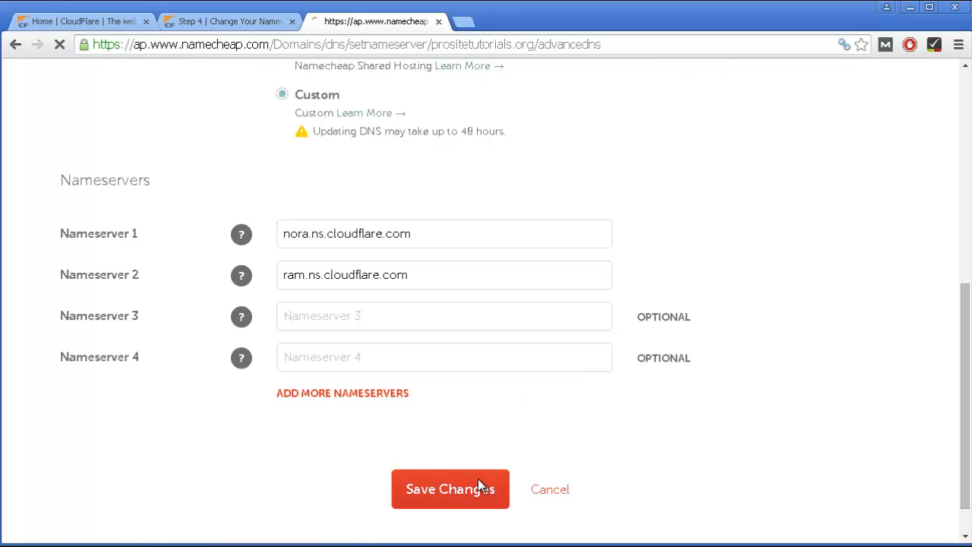
pyautogui.click(450, 490)
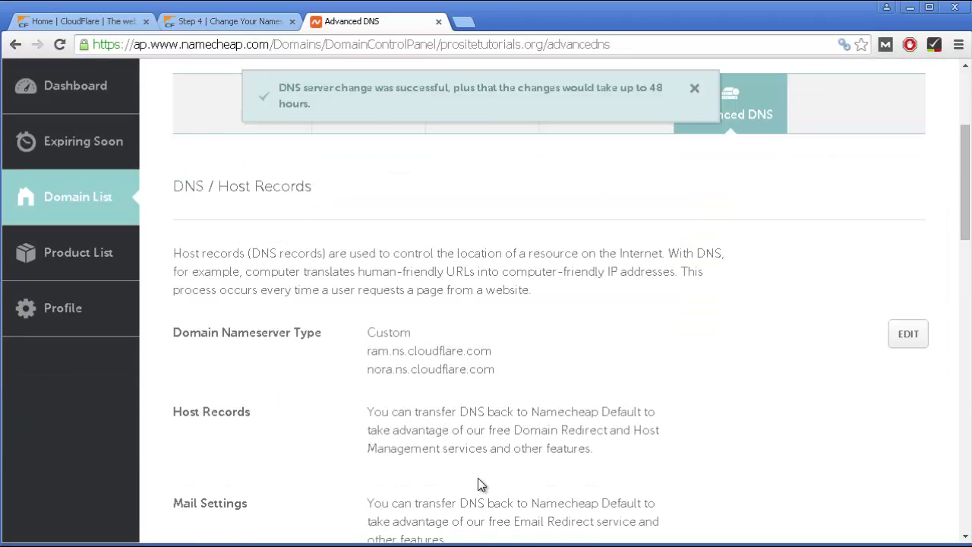
pyautogui.moveTo(267, 44)
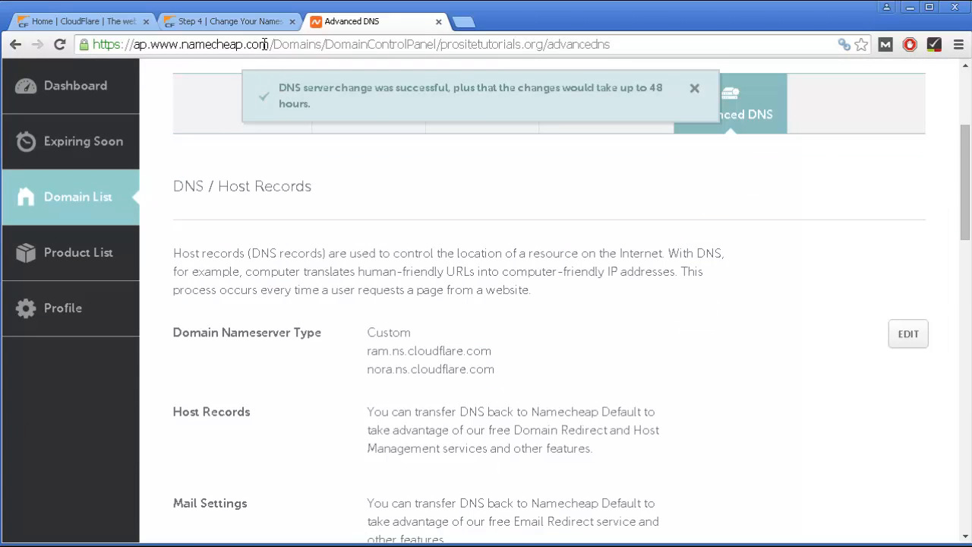
pyautogui.moveTo(656, 103)
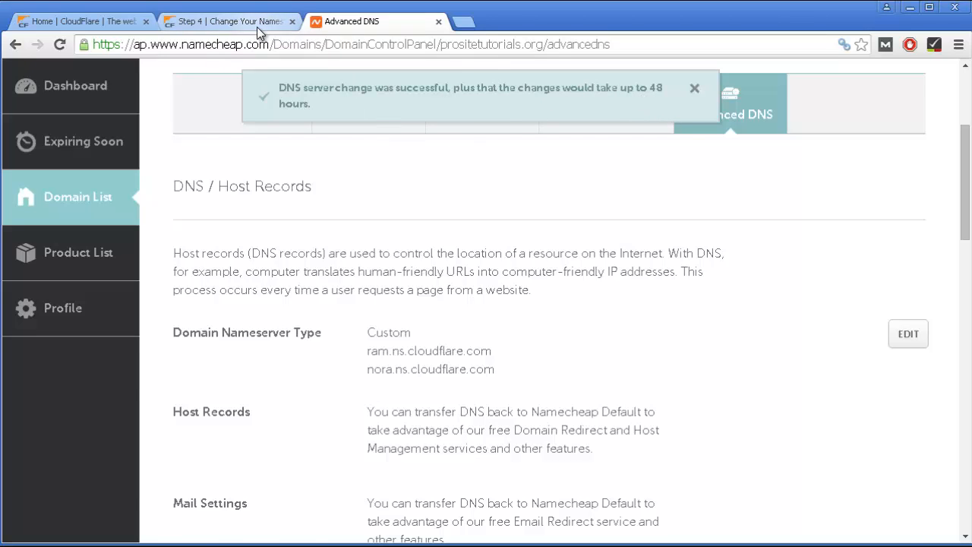
# Finish CloudFlare setup via Continue, landing on the prositetutorials.org Overview with Status: Pending
pyautogui.click(221, 21)
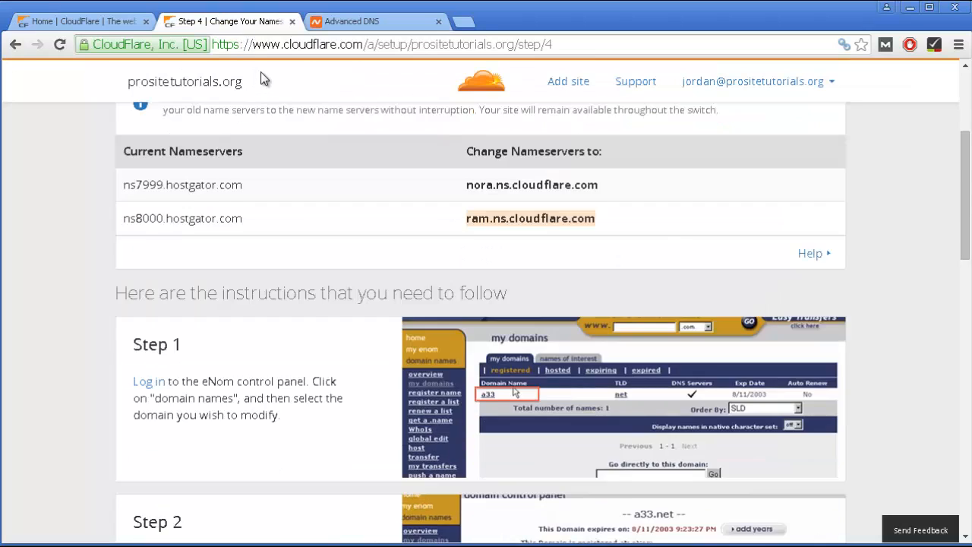
pyautogui.scroll(-3)
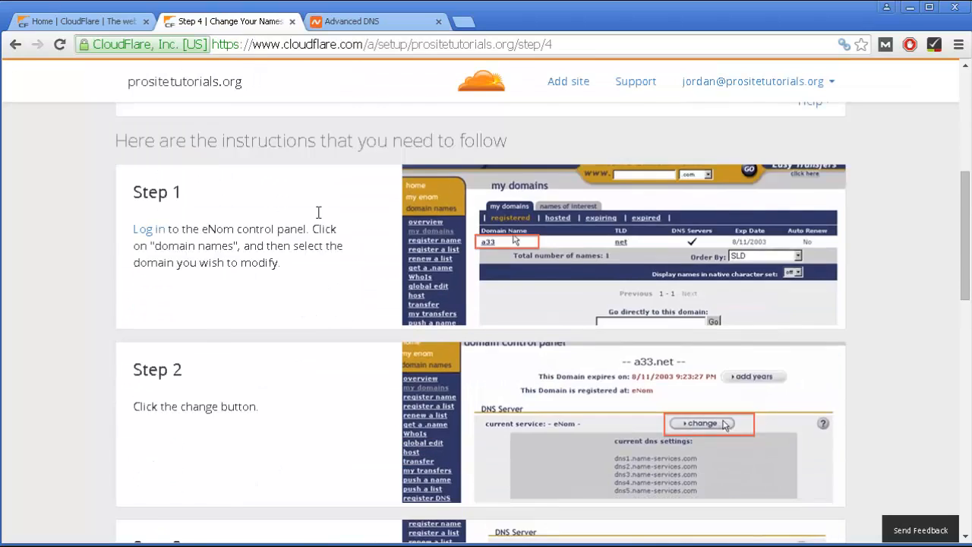
pyautogui.scroll(-3)
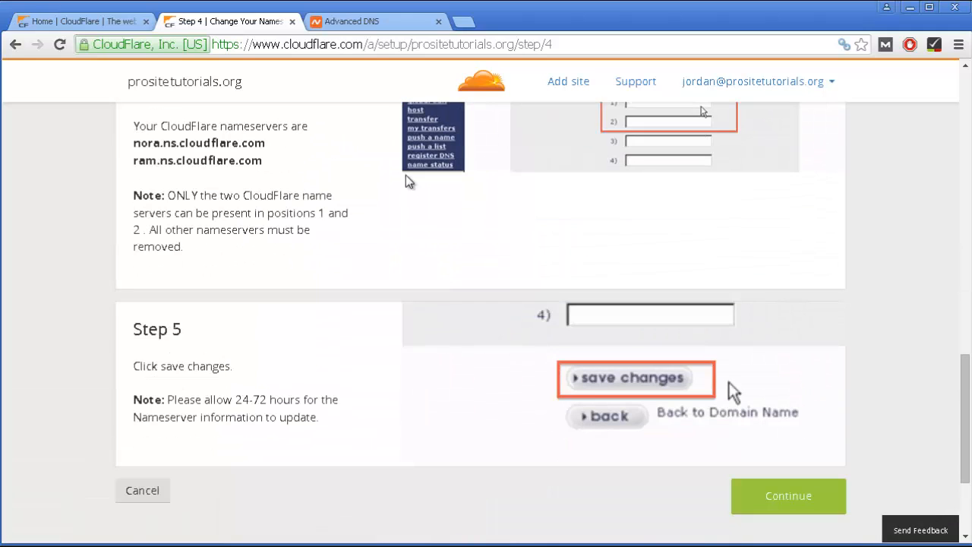
pyautogui.scroll(-3)
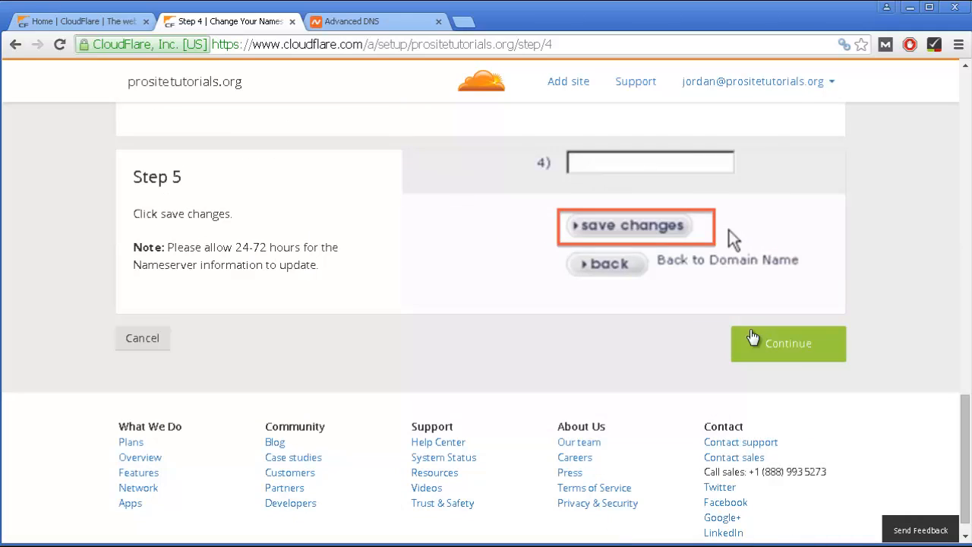
pyautogui.click(789, 343)
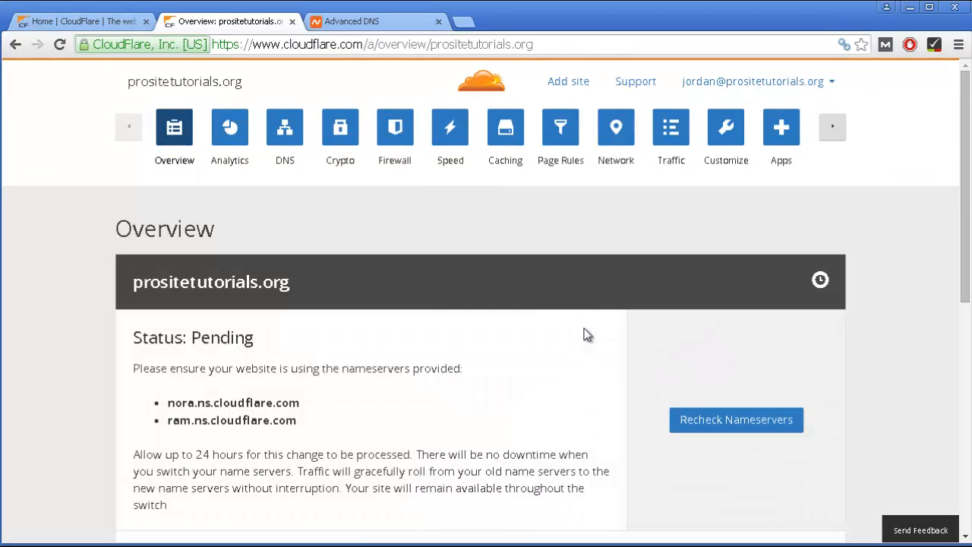
# Request a nameserver recheck for prositetutorials.org and dismiss the rescan confirmation
pyautogui.scroll(-3)
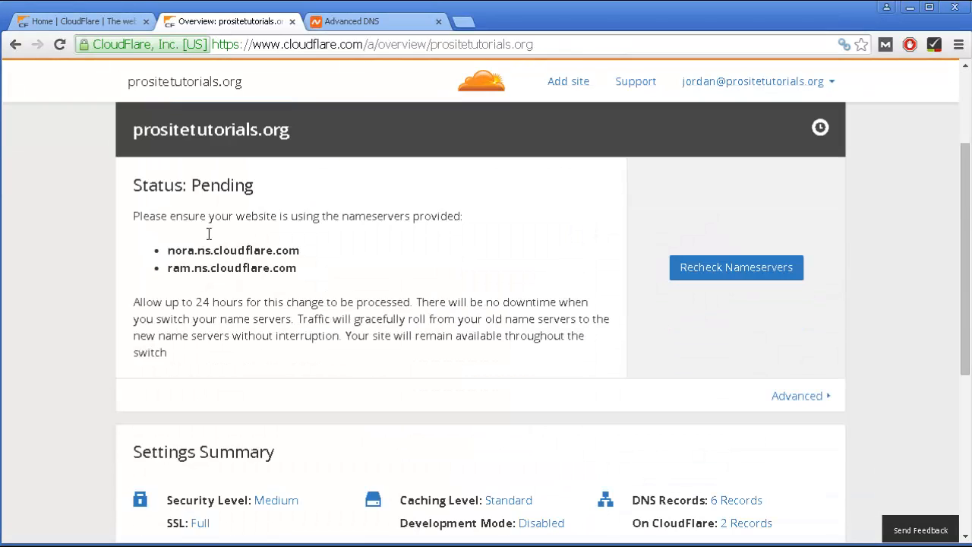
pyautogui.moveTo(775, 274)
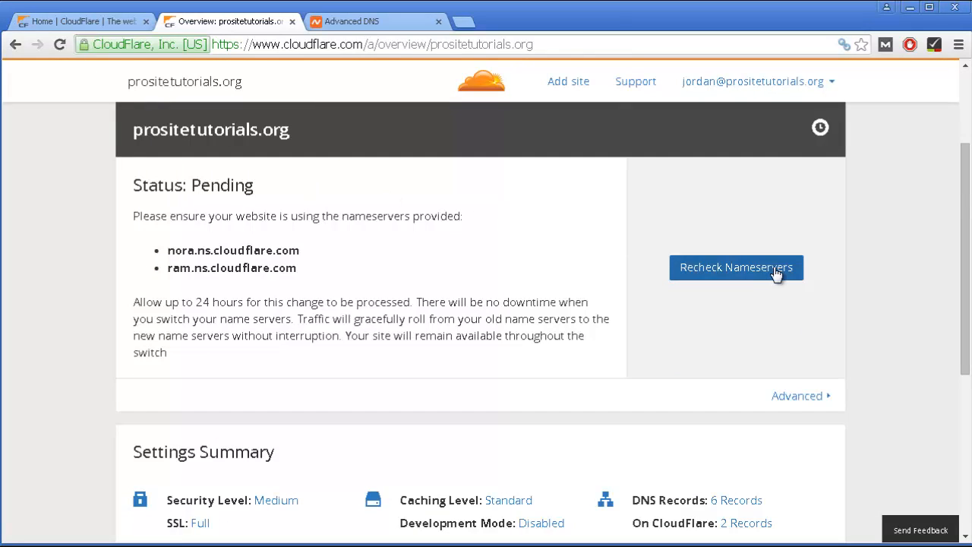
pyautogui.moveTo(589, 293)
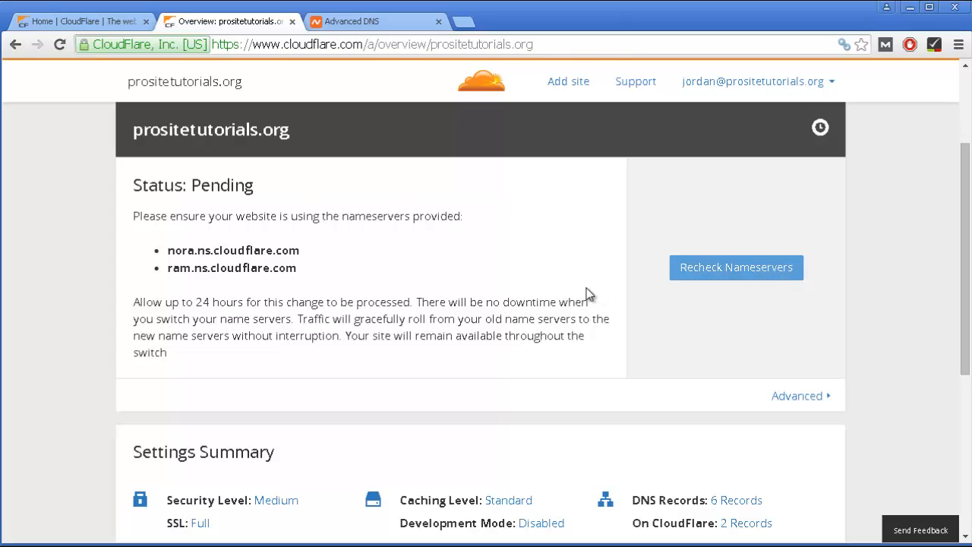
pyautogui.click(735, 268)
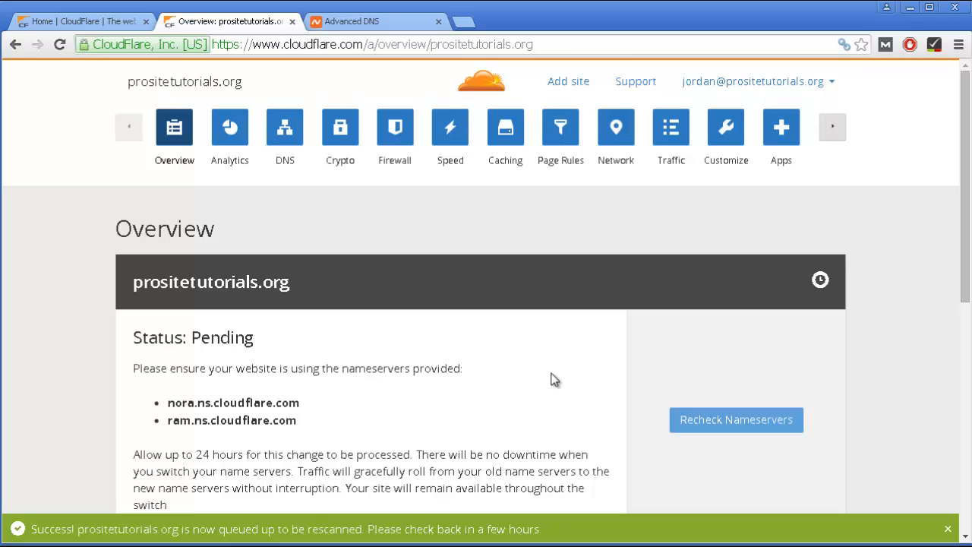
pyautogui.click(948, 526)
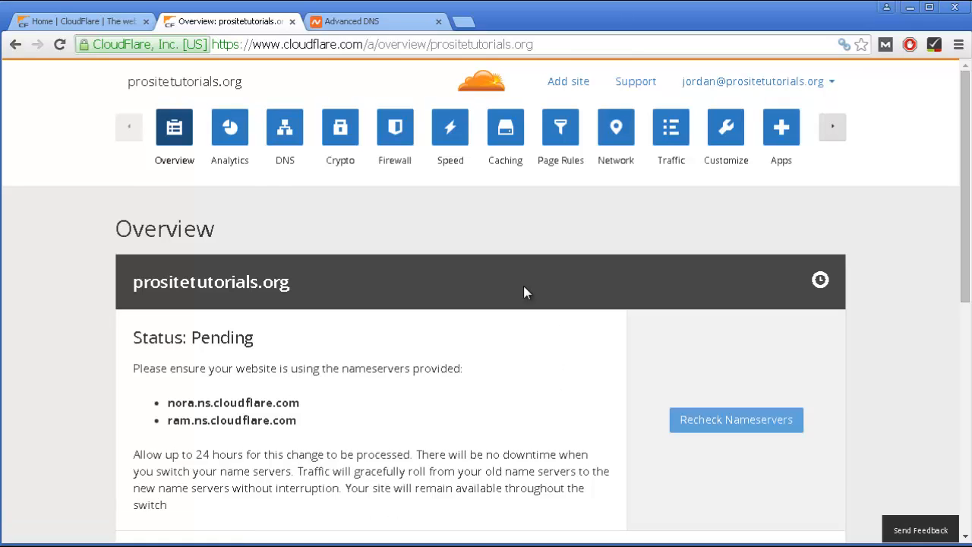
pyautogui.moveTo(252, 201)
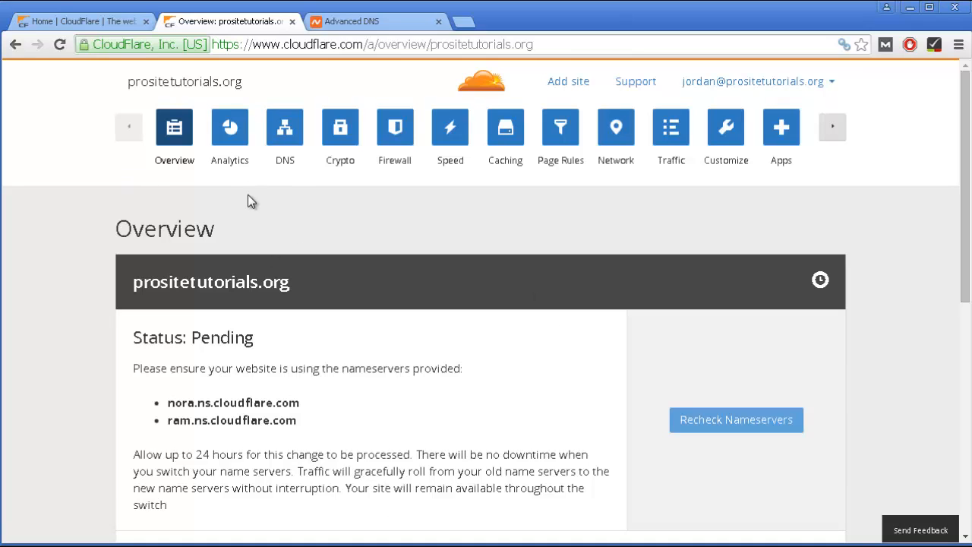
pyautogui.moveTo(257, 200)
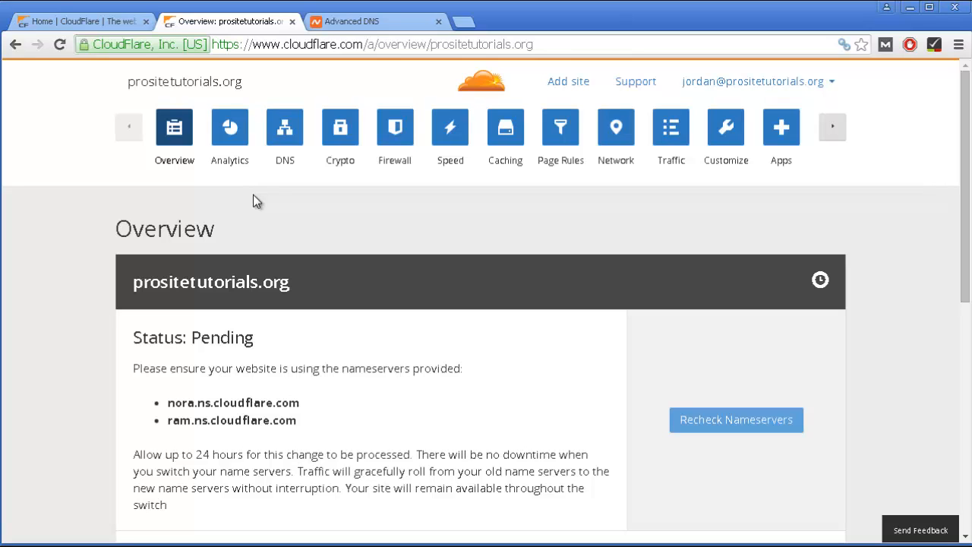
pyautogui.moveTo(419, 281)
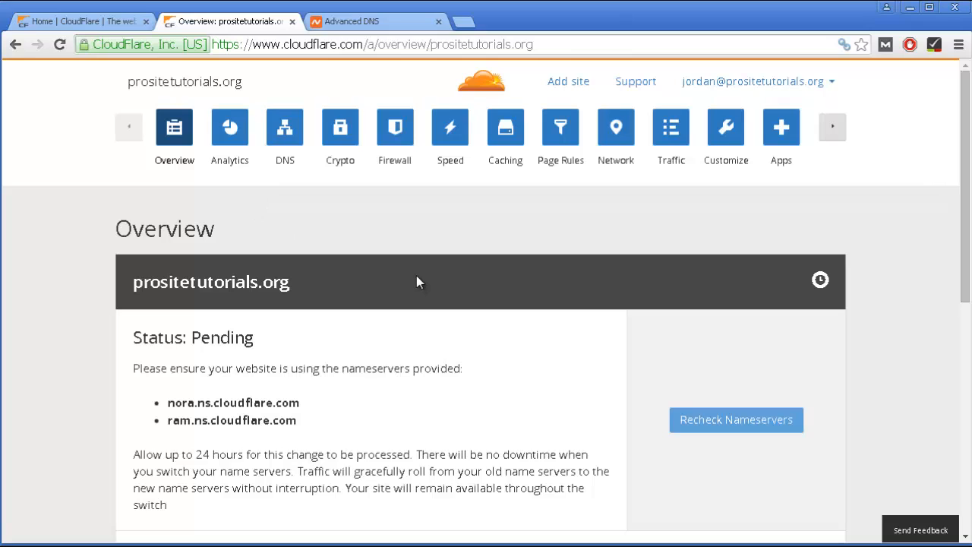
pyautogui.moveTo(413, 274)
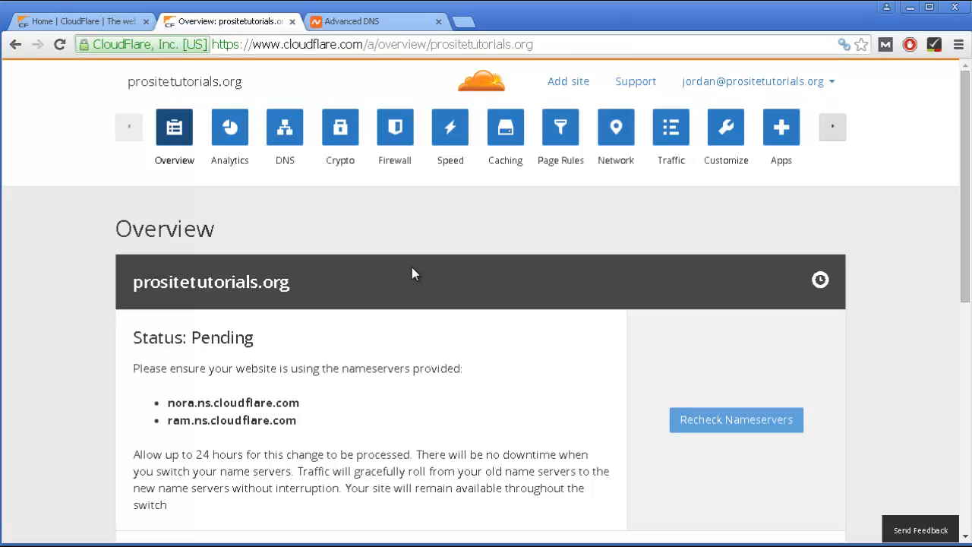